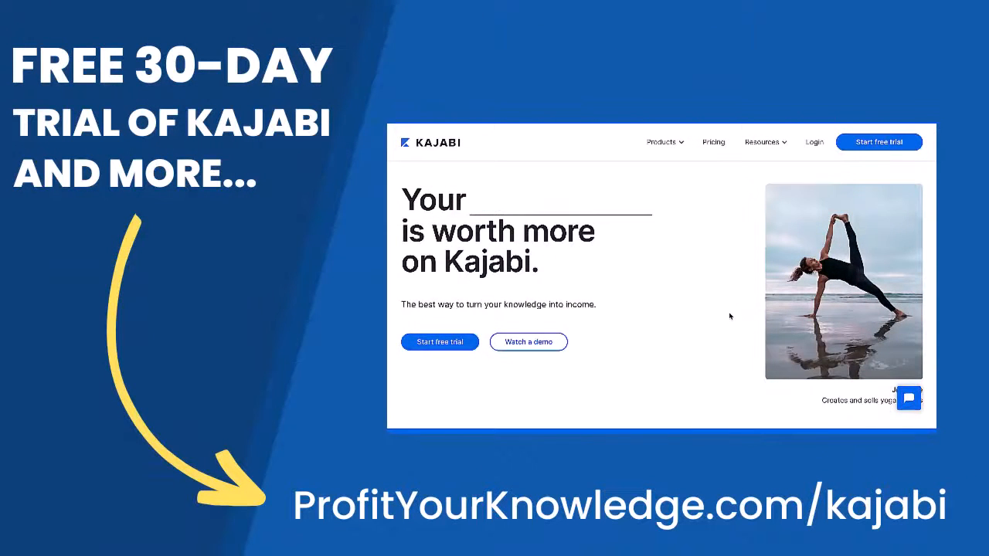
# Start a New Funnel from Marketing > Funnels to reach the Select a Funnel templates.
pyautogui.scroll(-3)
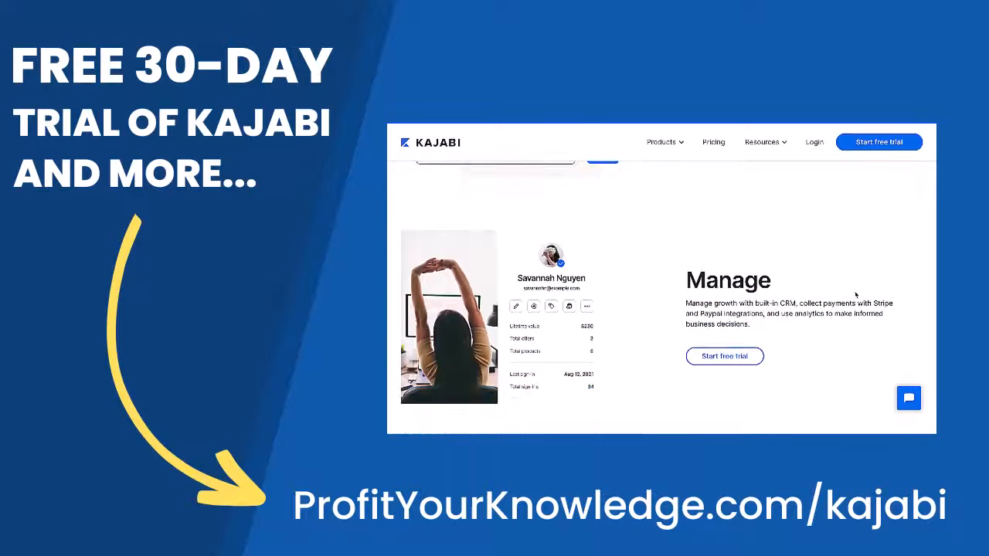
pyautogui.scroll(-3)
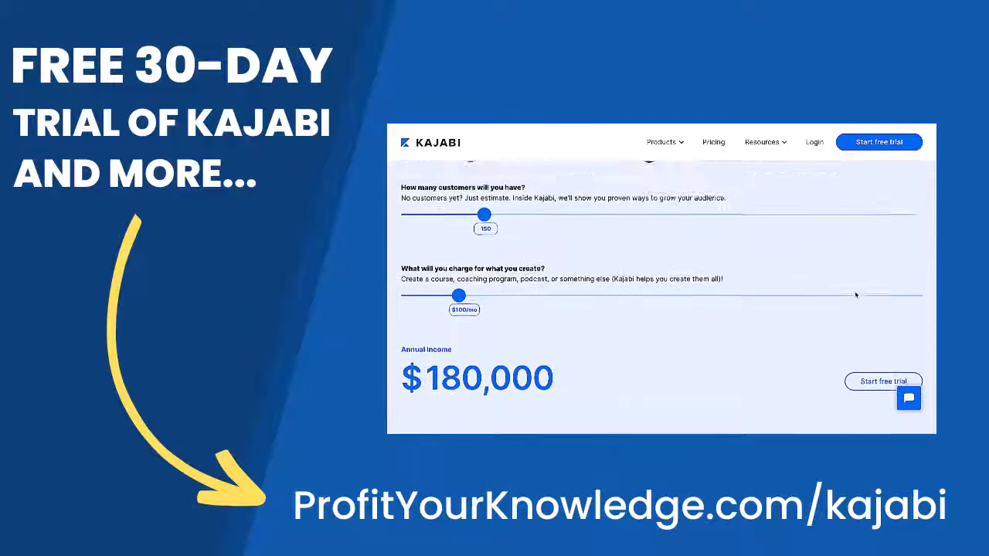
pyautogui.scroll(-3)
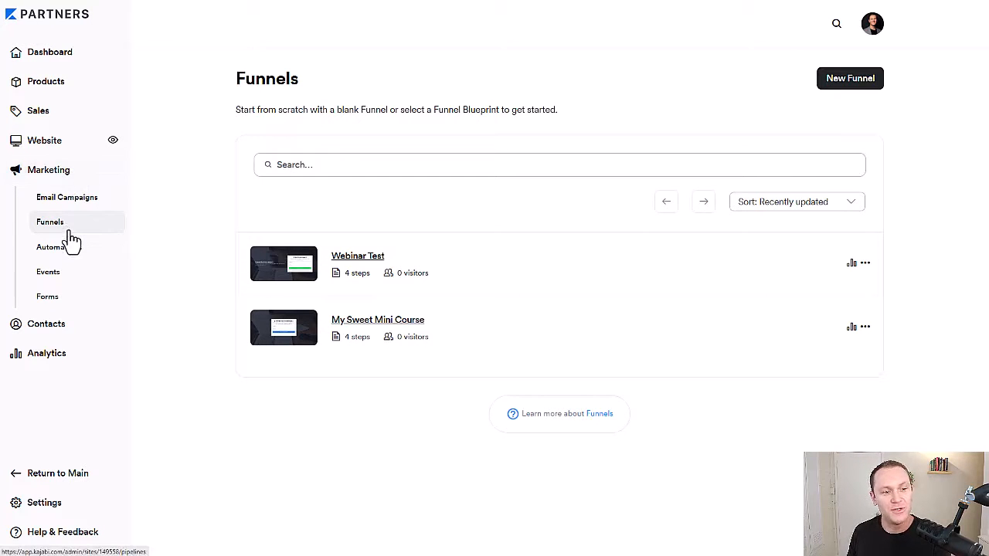
pyautogui.moveTo(482, 278)
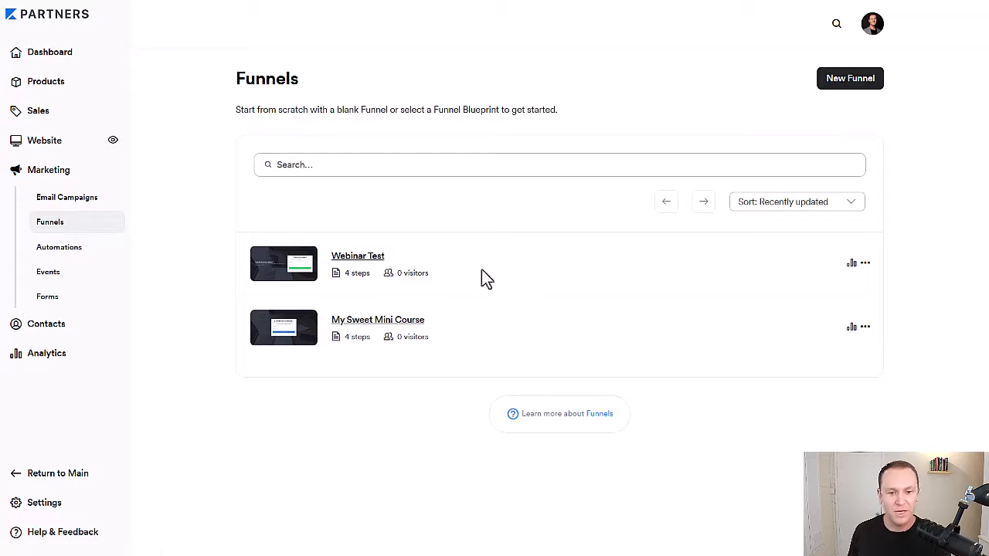
pyautogui.click(850, 77)
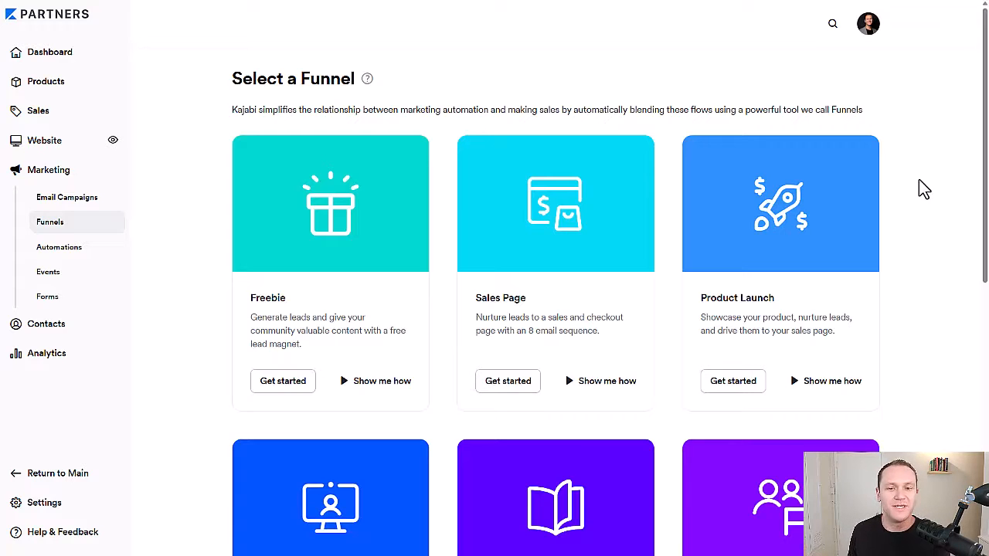
pyautogui.moveTo(919, 323)
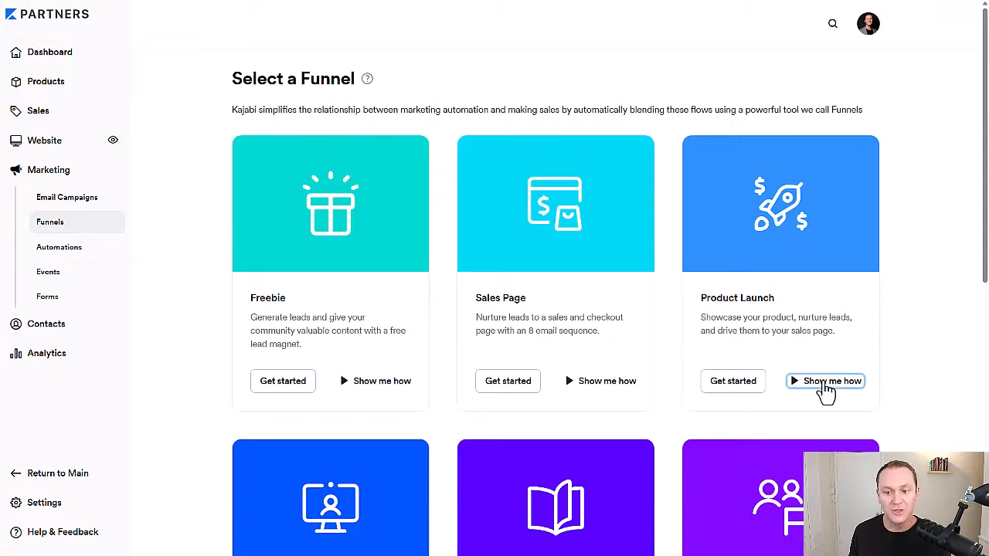
pyautogui.click(825, 380)
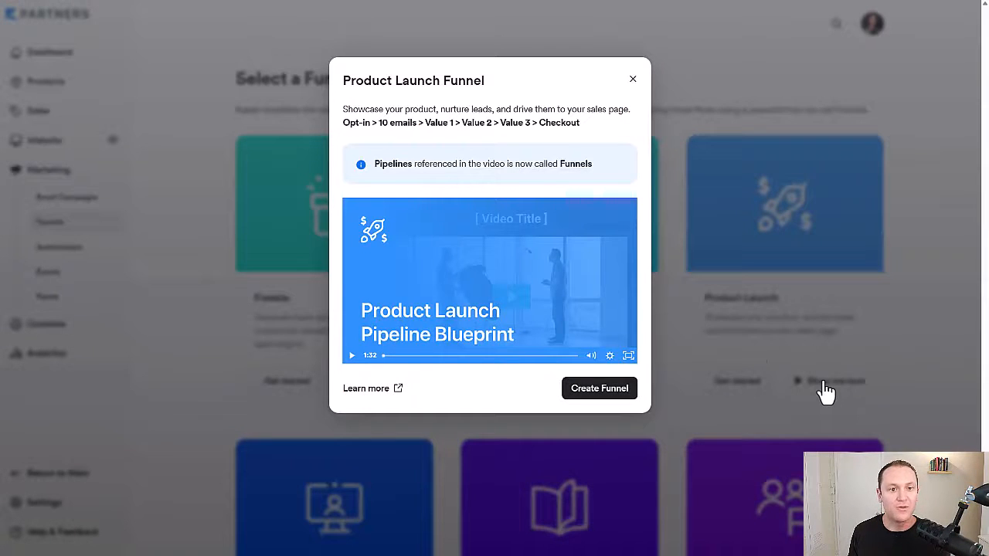
pyautogui.moveTo(343, 122); pyautogui.dragTo(529, 122)
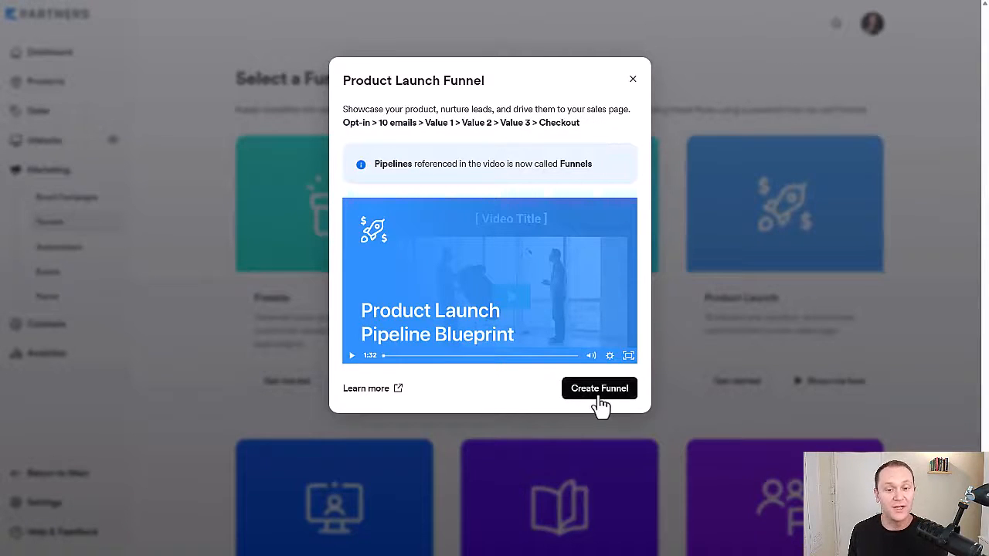
pyautogui.moveTo(579, 154)
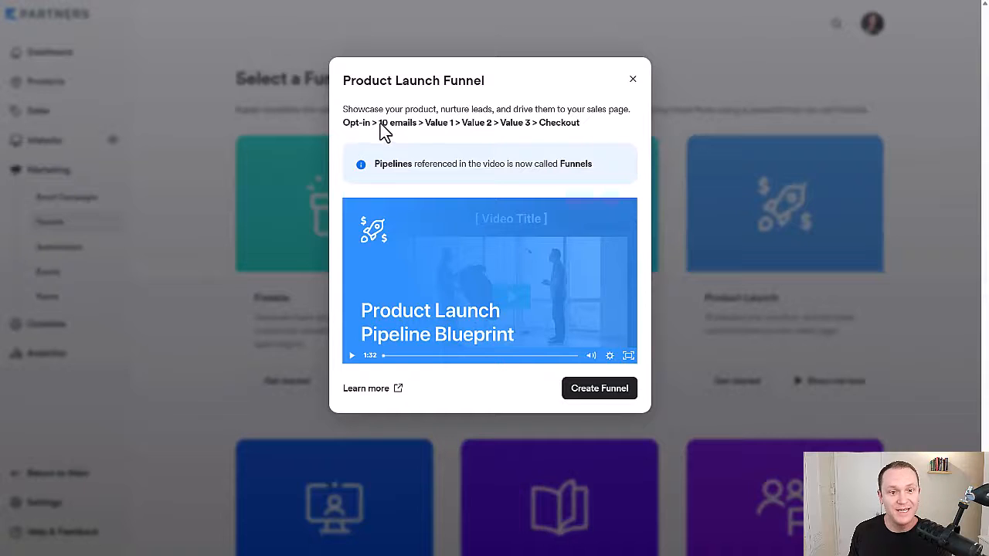
pyautogui.doubleClick(395, 122)
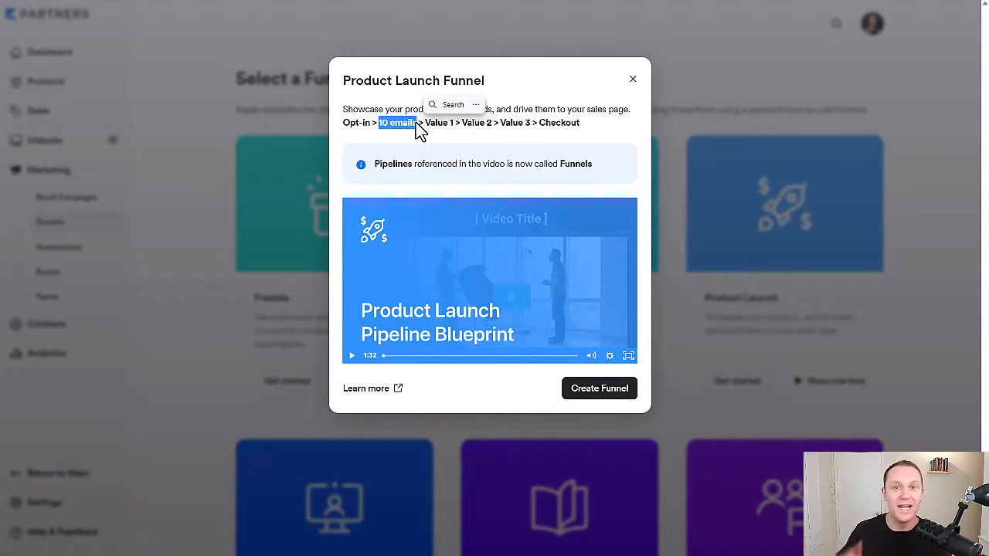
pyautogui.moveTo(427, 147)
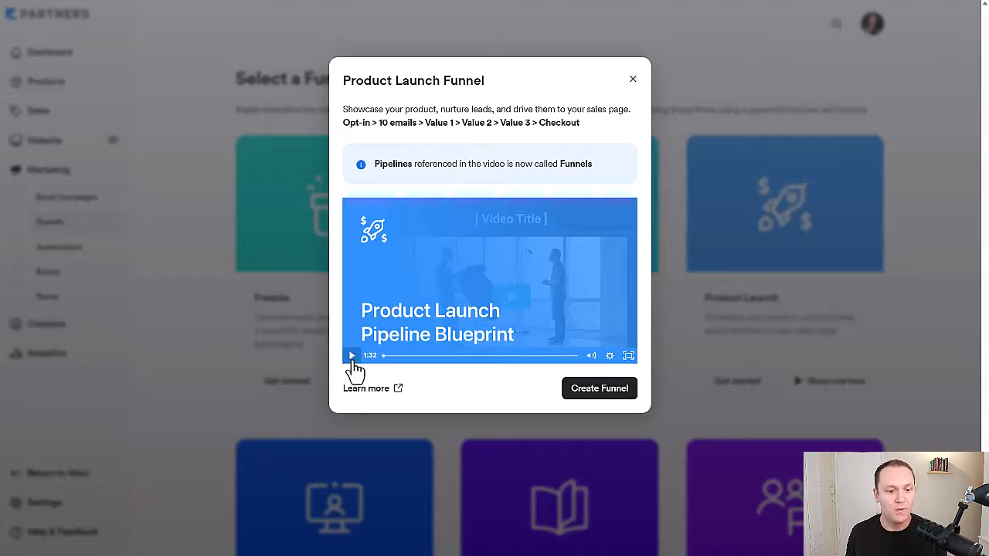
pyautogui.click(353, 355)
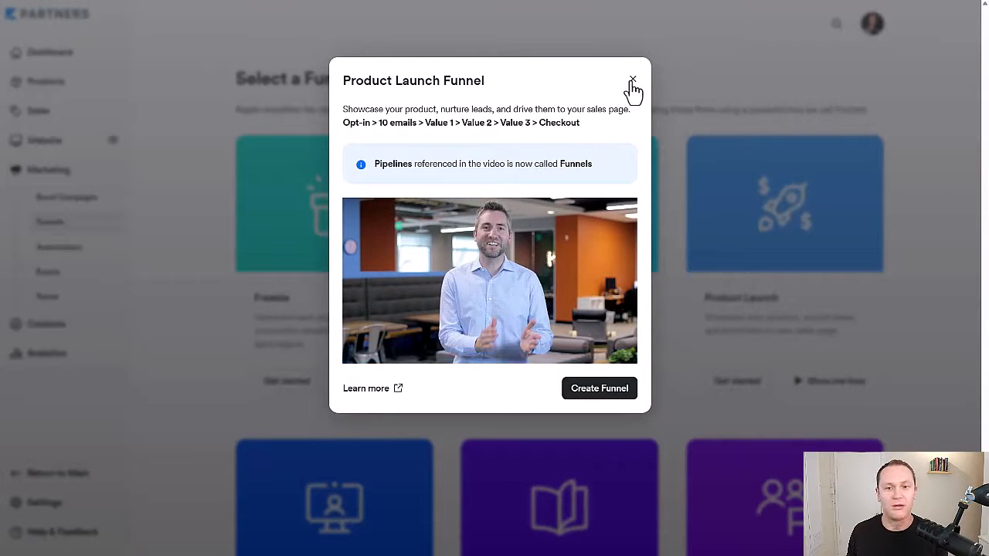
pyautogui.click(632, 81)
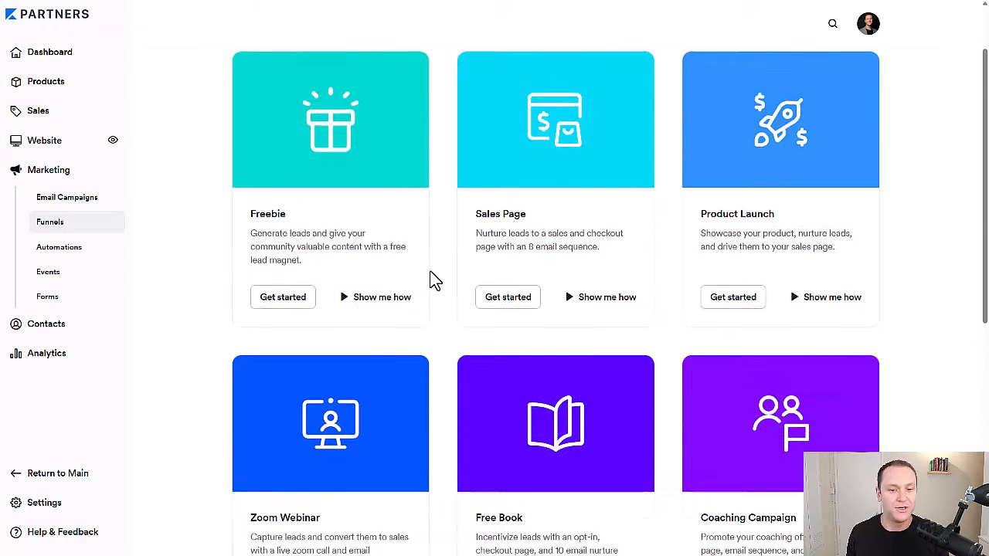
pyautogui.scroll(-3)
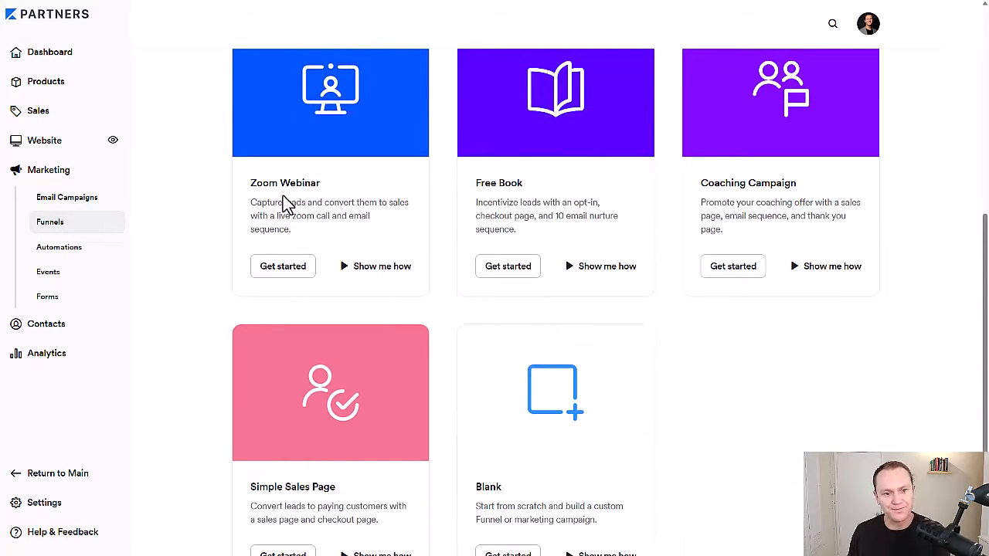
pyautogui.scroll(-3)
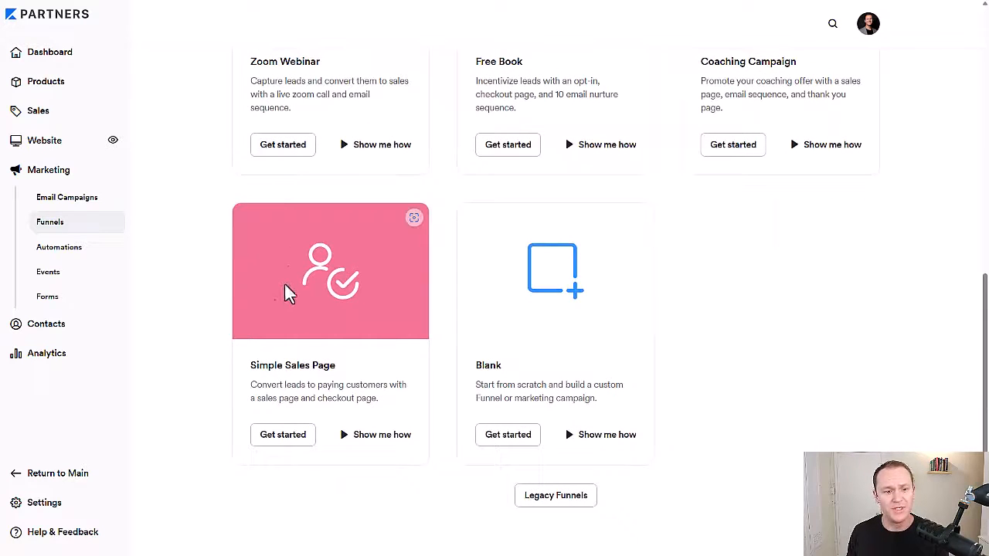
pyautogui.click(331, 270)
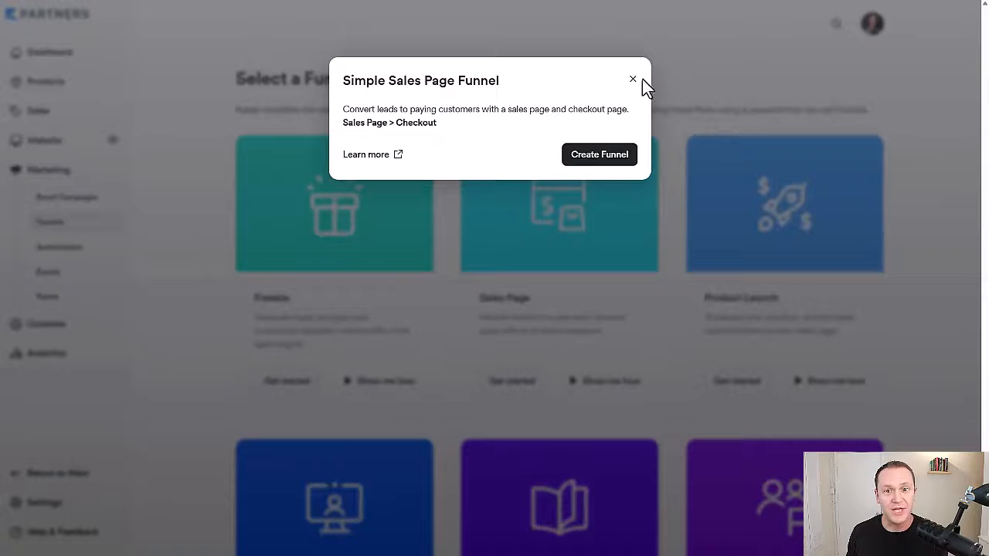
pyautogui.click(634, 79)
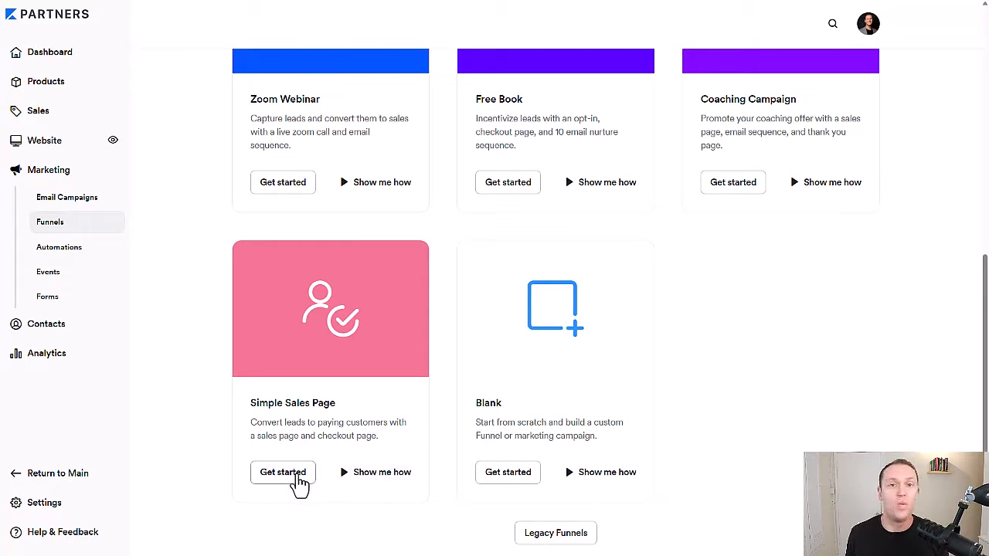
pyautogui.moveTo(384, 473)
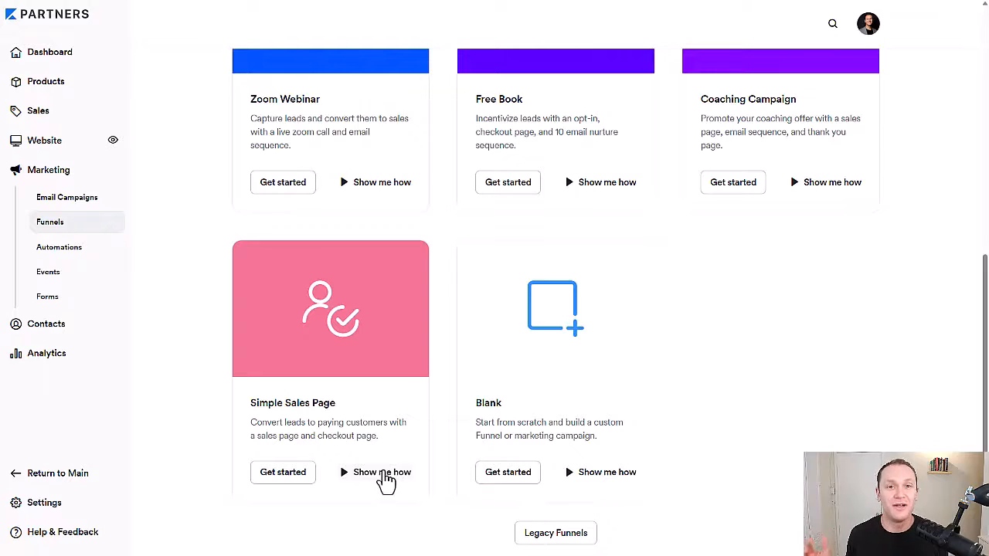
pyautogui.moveTo(487, 402)
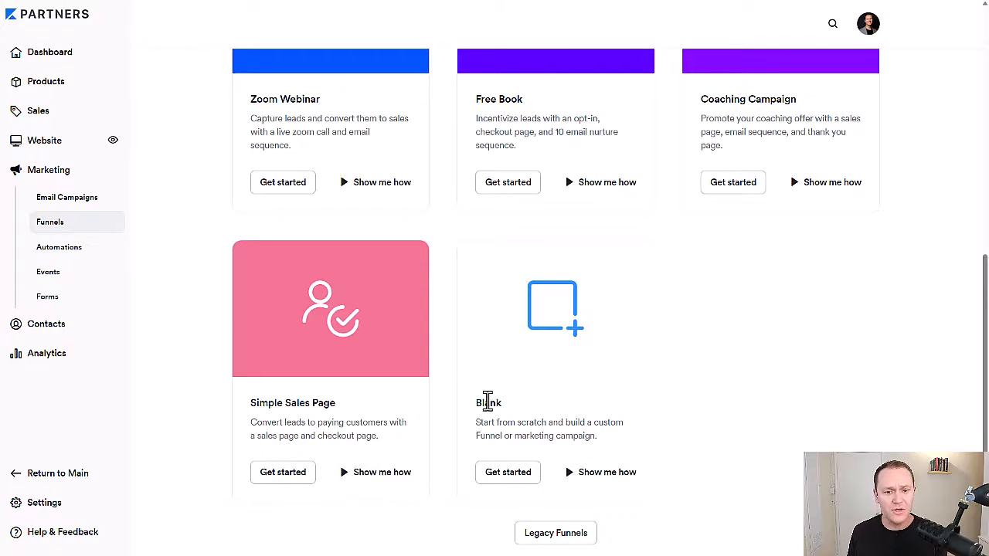
pyautogui.moveTo(615, 476)
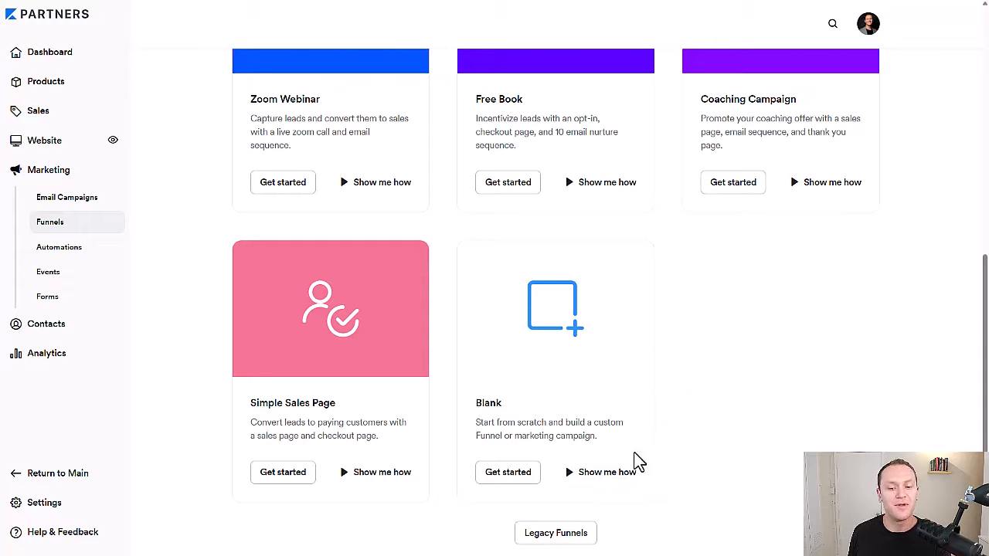
pyautogui.moveTo(754, 357)
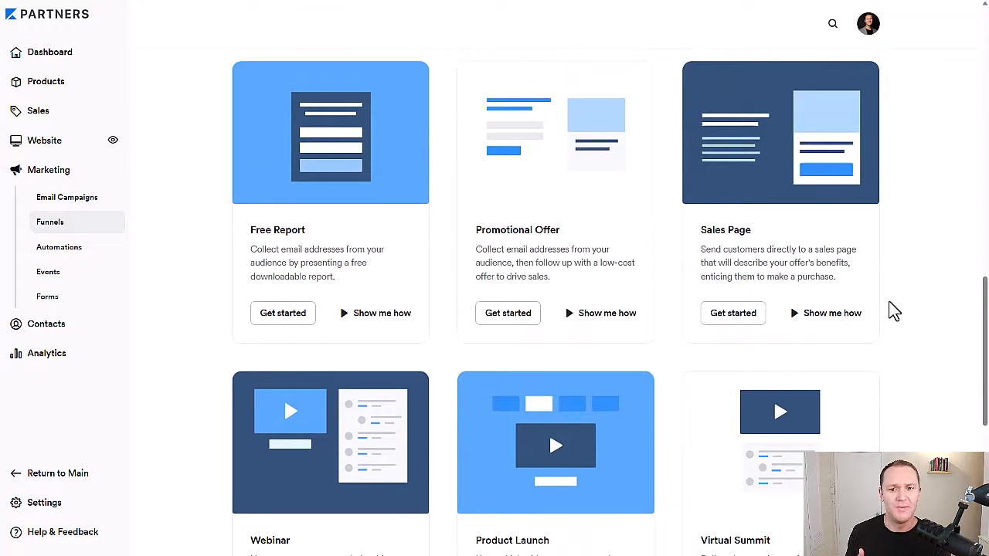
pyautogui.moveTo(875, 324)
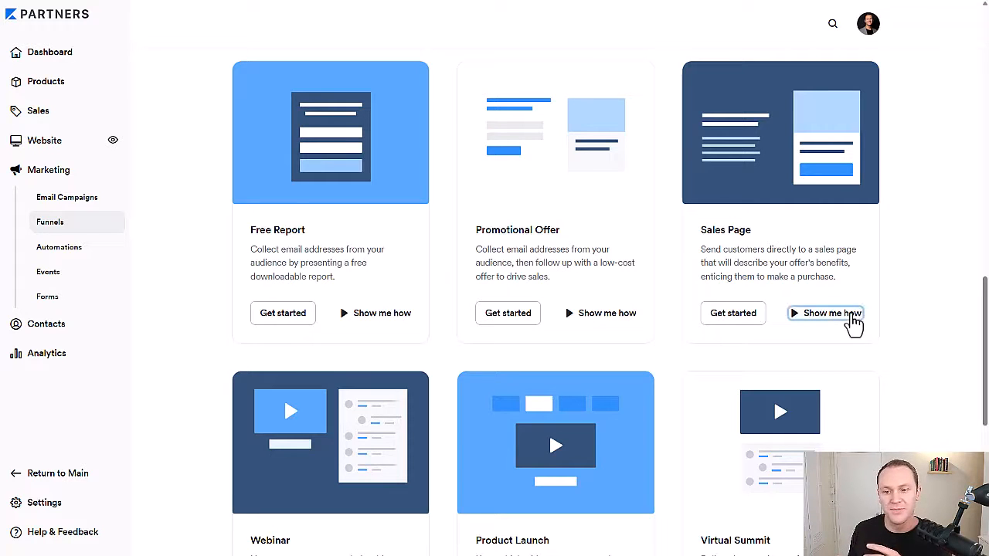
pyautogui.click(825, 312)
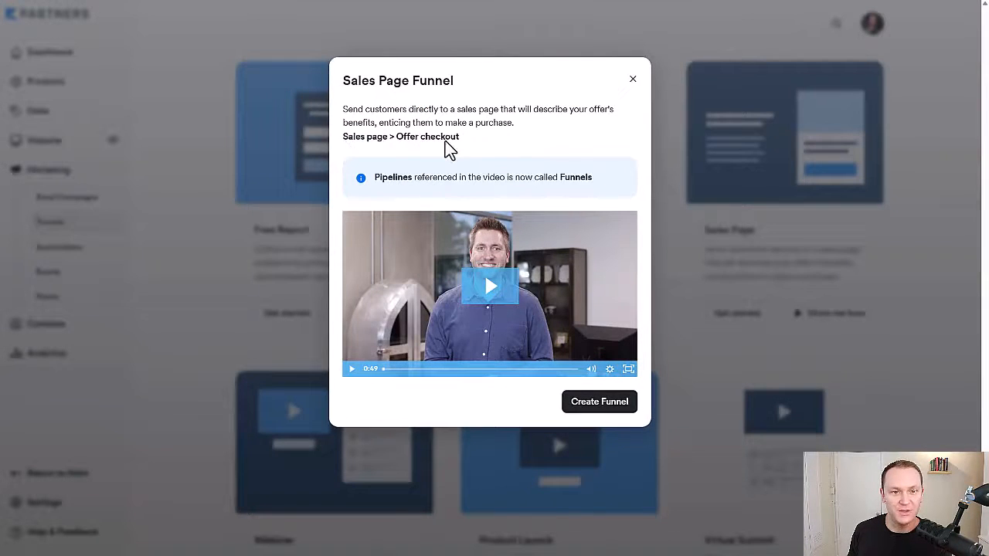
pyautogui.moveTo(632, 85)
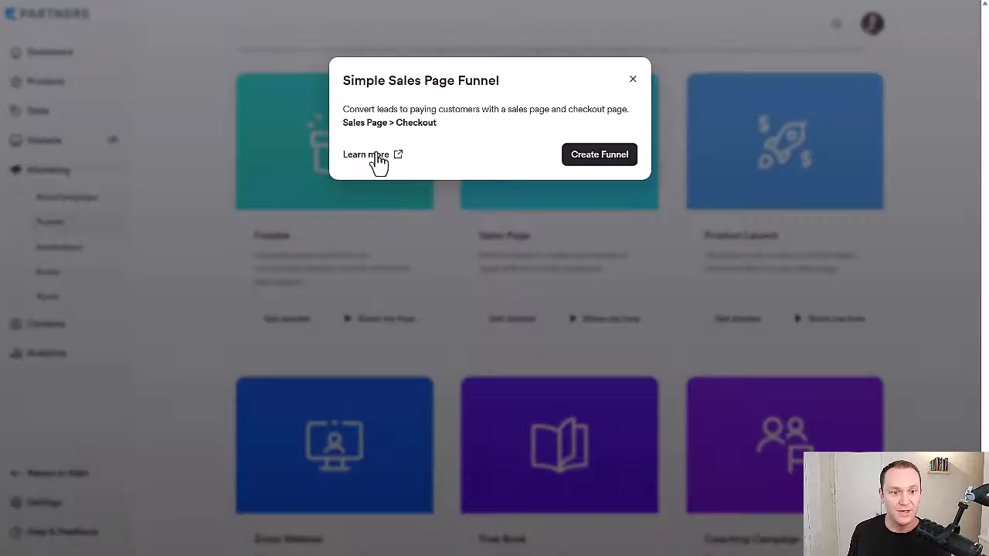
pyautogui.click(633, 79)
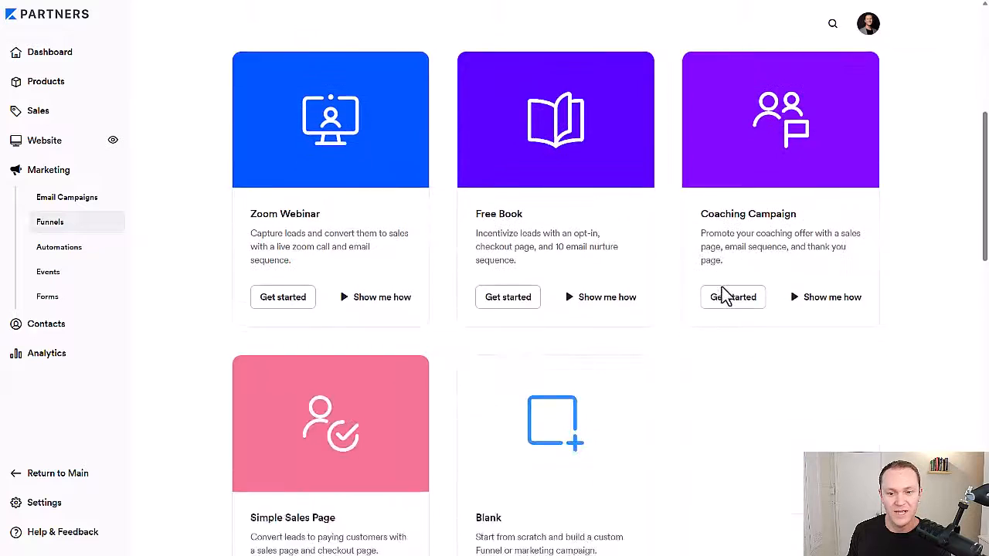
pyautogui.scroll(-3)
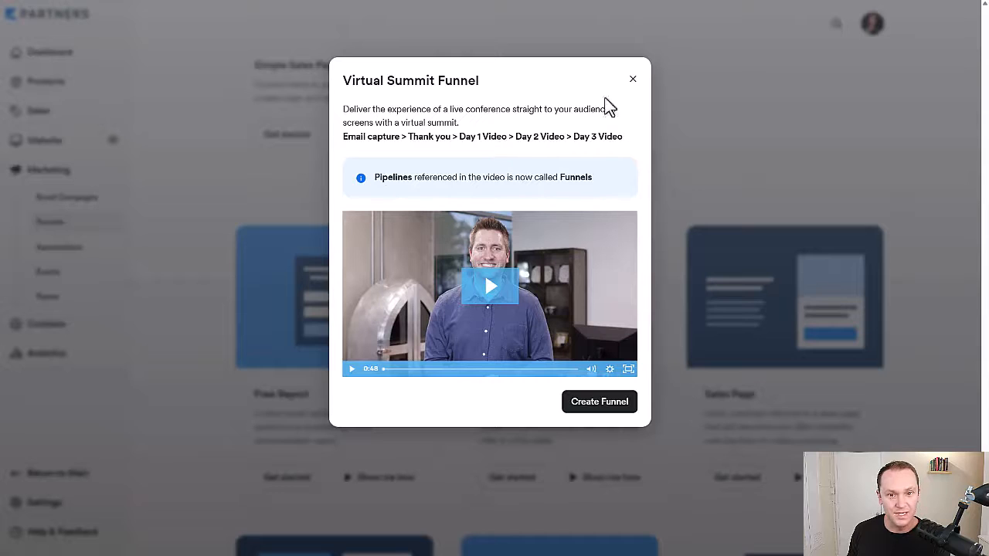
pyautogui.click(633, 79)
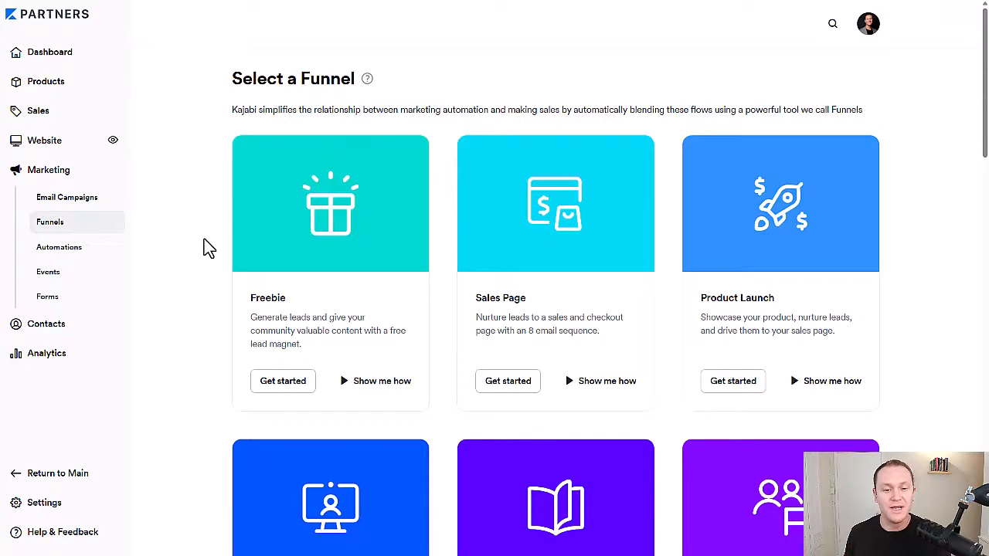
pyautogui.doubleClick(500, 297)
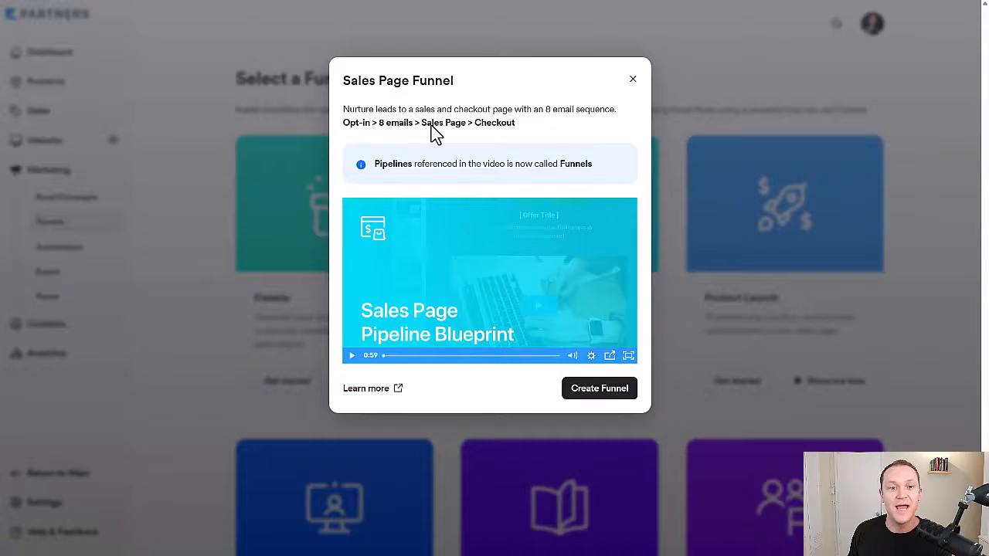
pyautogui.moveTo(464, 131)
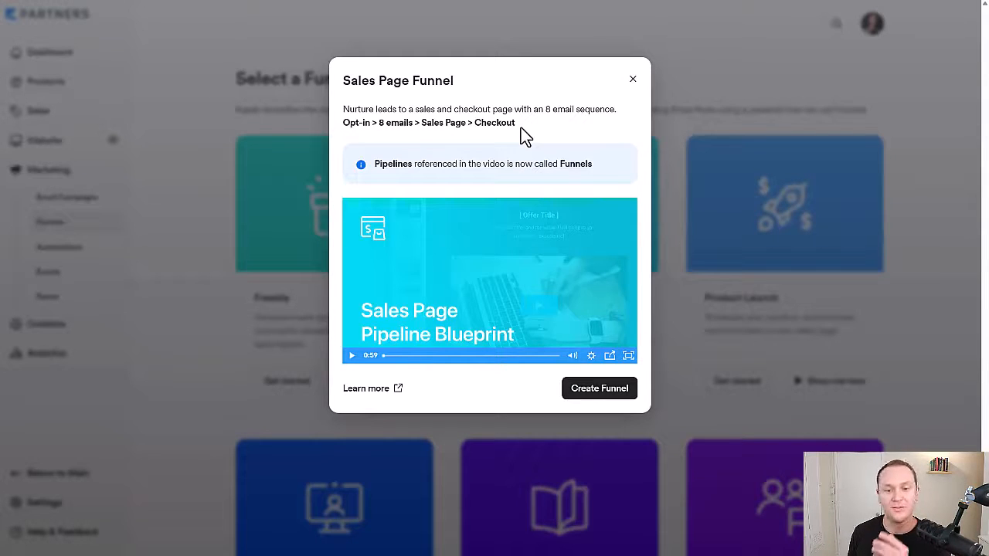
pyautogui.moveTo(643, 85)
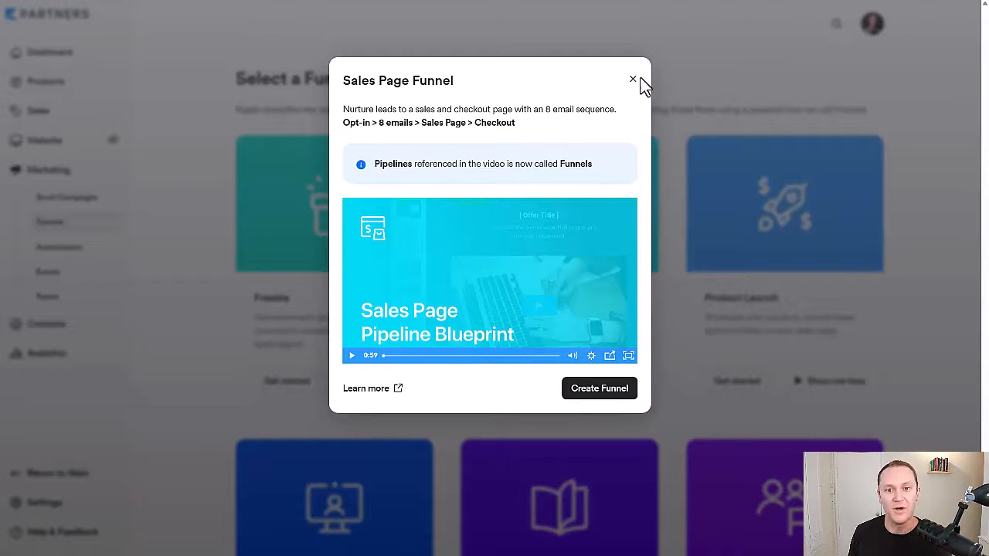
pyautogui.moveTo(533, 130)
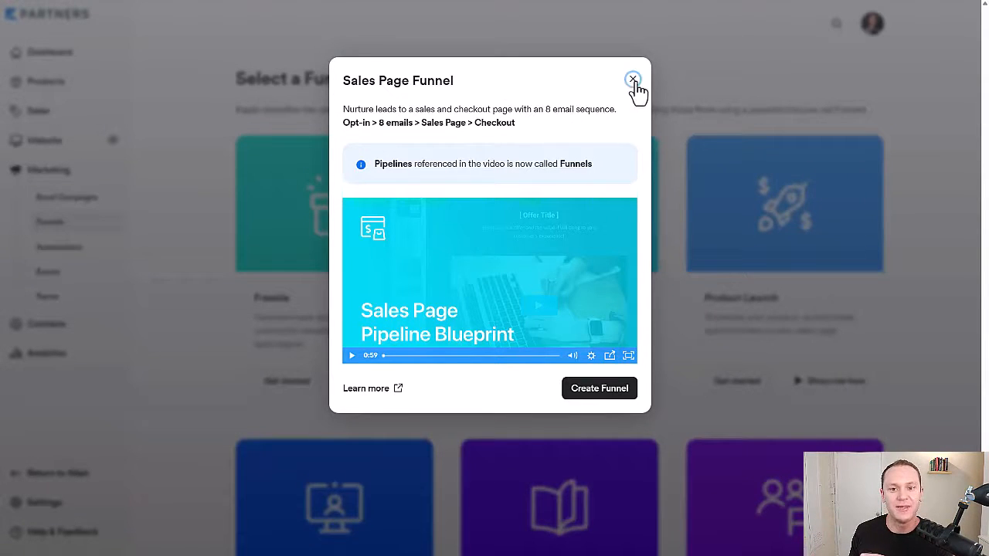
pyautogui.click(633, 80)
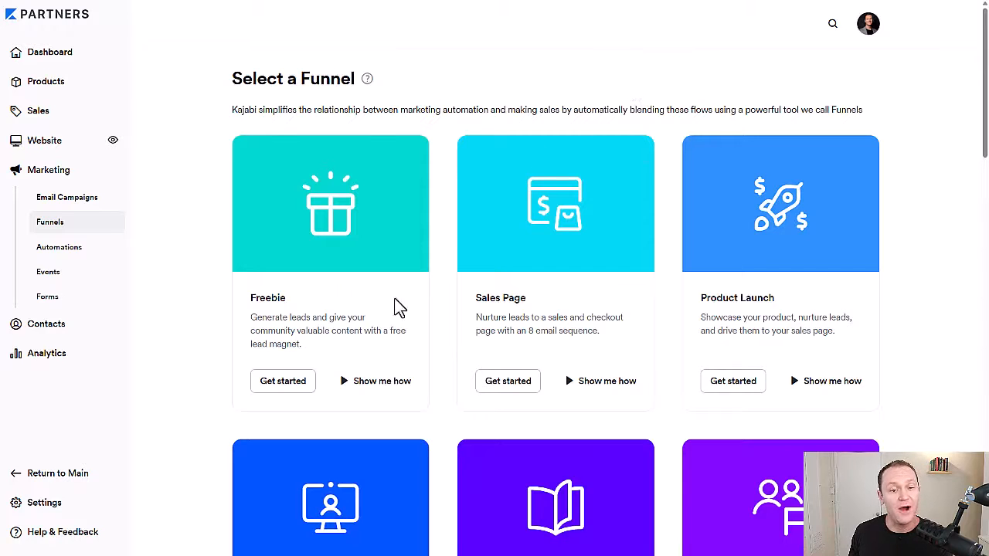
# Open the Freebie funnel template overview (Opt-in > 1 email > Thank You).
pyautogui.click(373, 380)
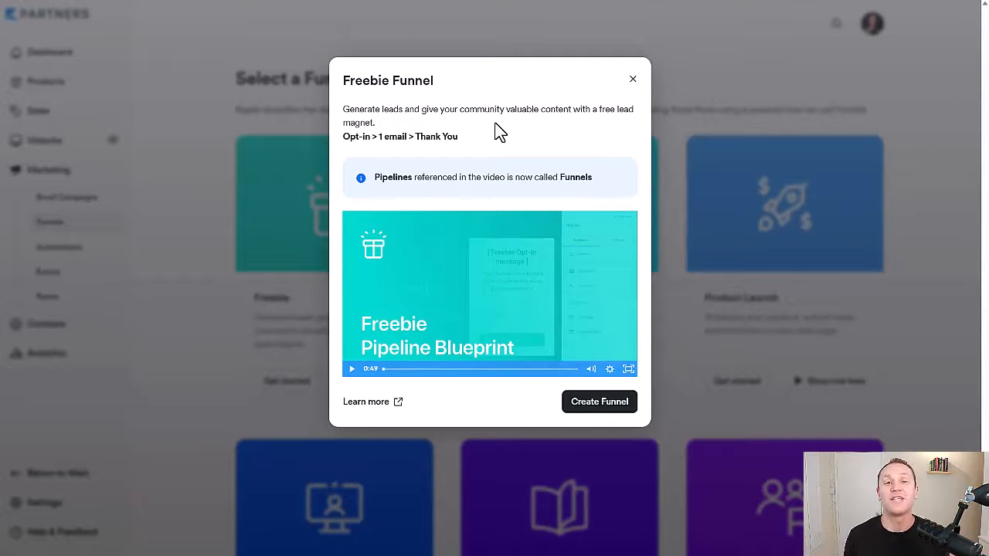
pyautogui.moveTo(336, 154)
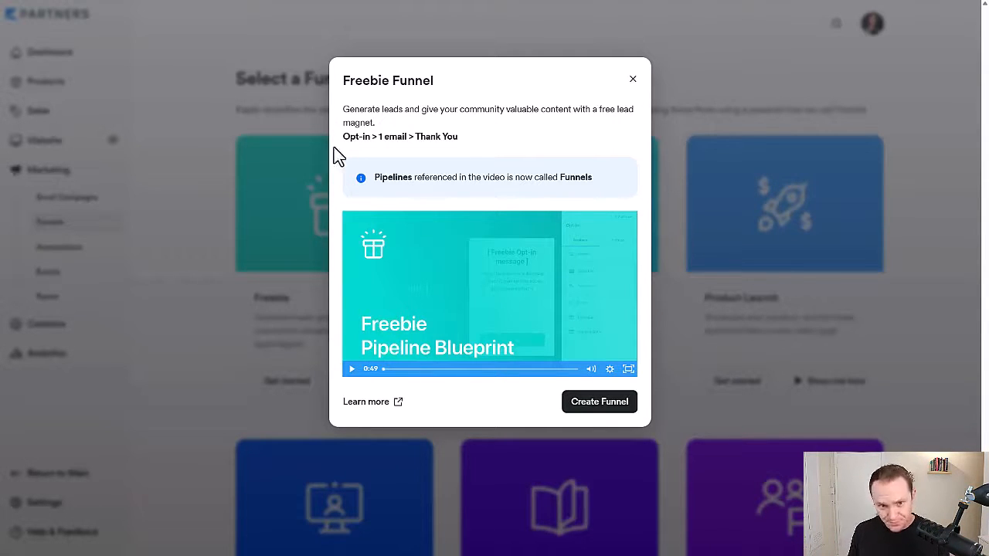
pyautogui.moveTo(461, 162)
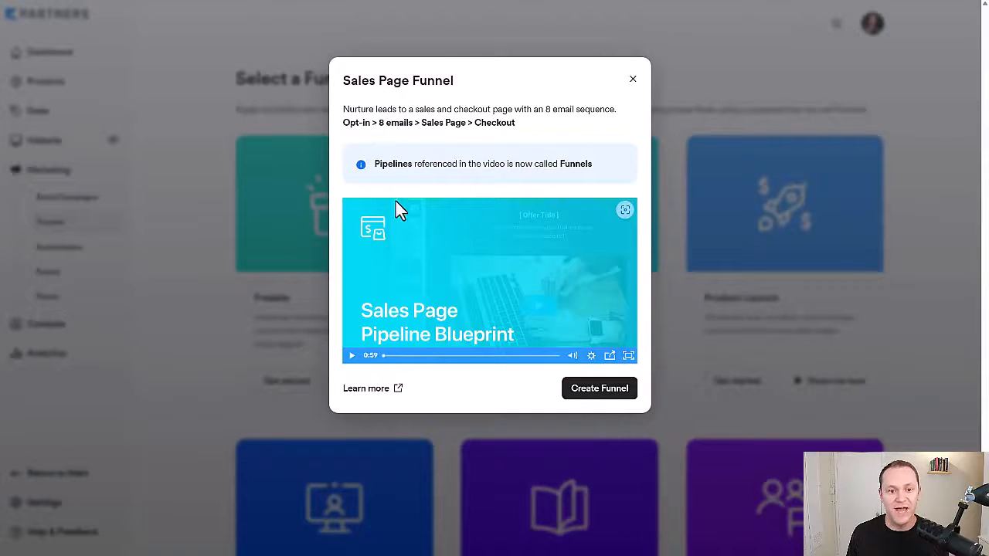
# Create a Sales Page funnel titled 'first funnel' attached to The Epic Mini Course offer.
pyautogui.click(600, 388)
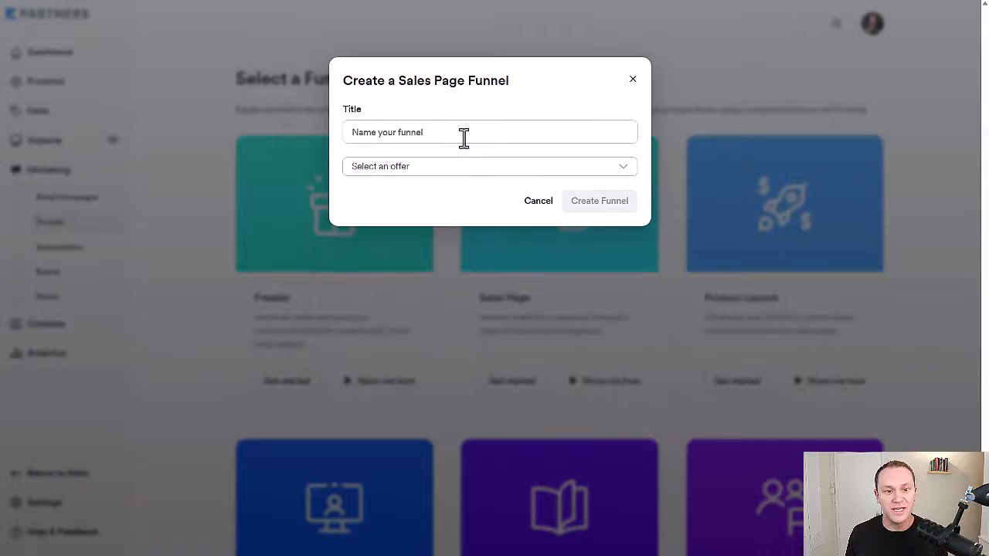
pyautogui.click(463, 133)
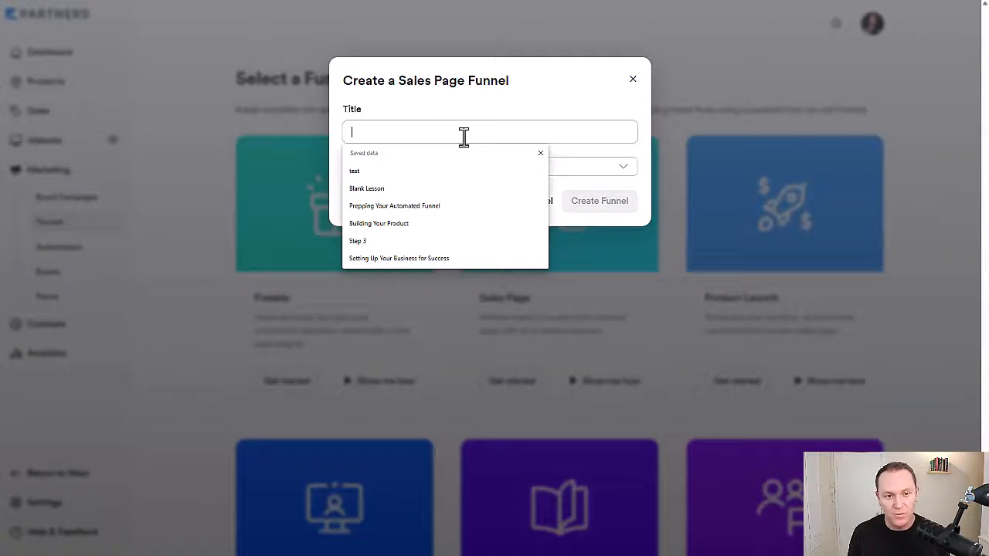
pyautogui.write('first funn')
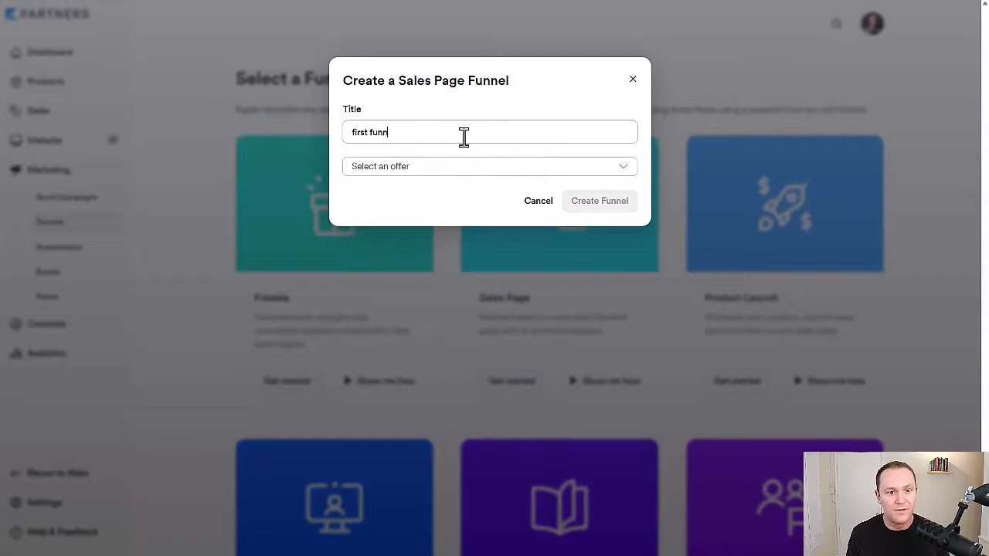
pyautogui.click(488, 167)
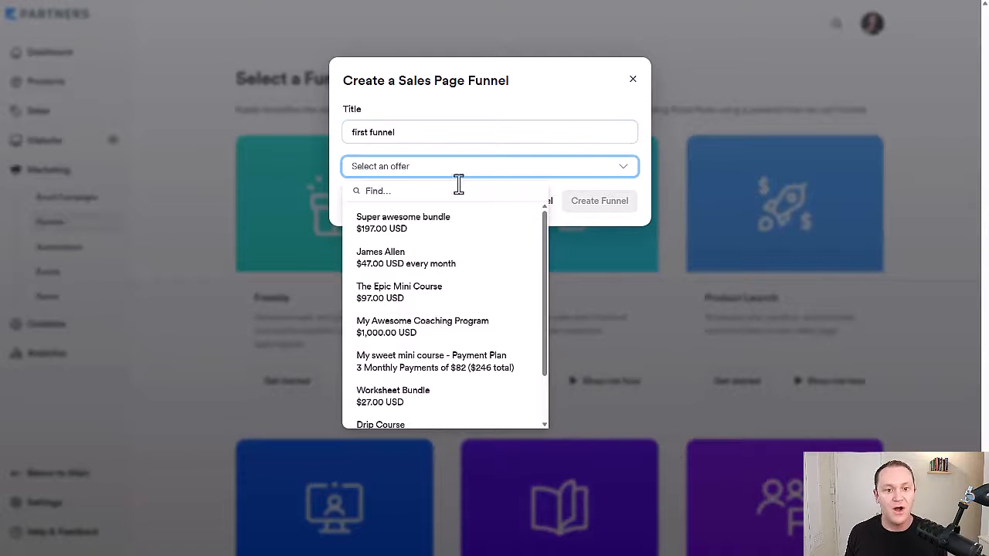
pyautogui.scroll(-3)
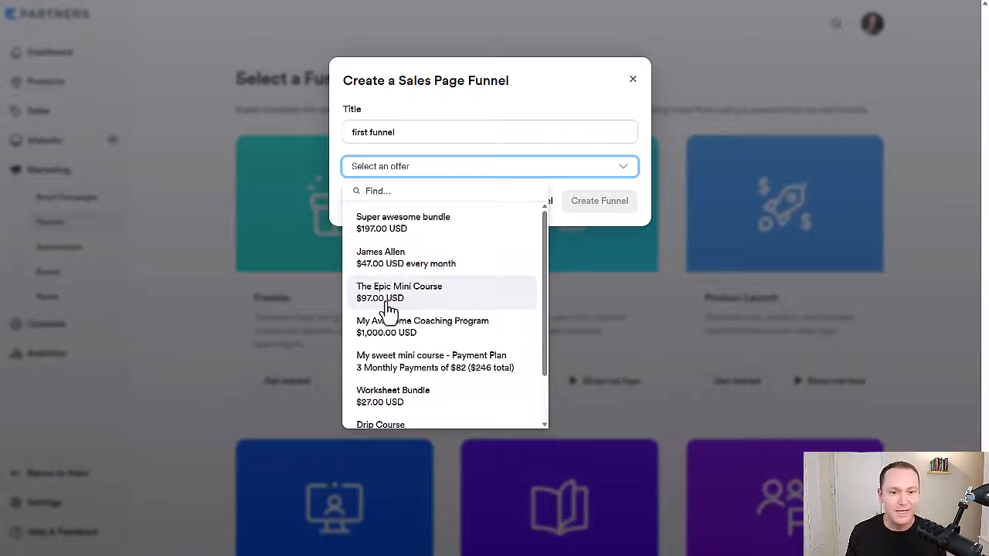
pyautogui.moveTo(402, 299)
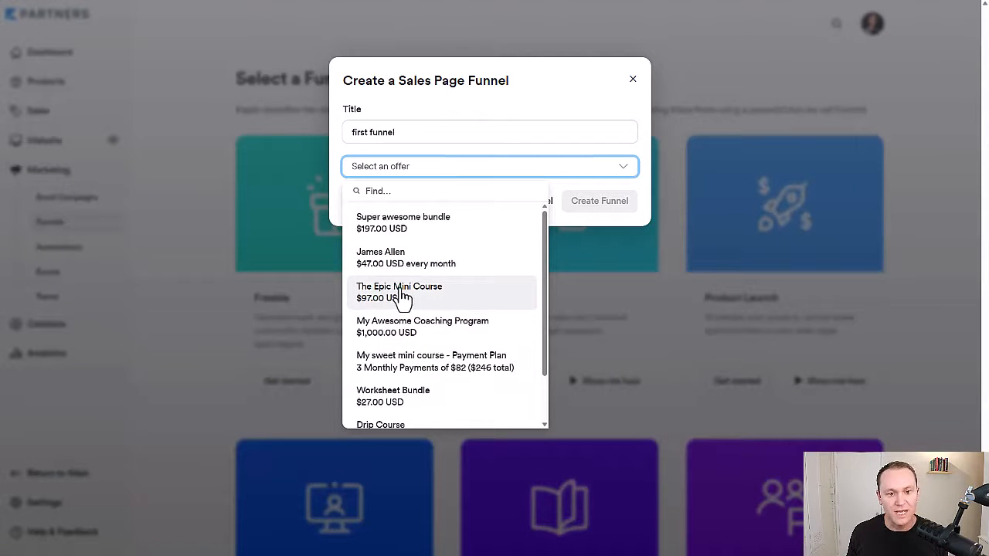
pyautogui.click(398, 292)
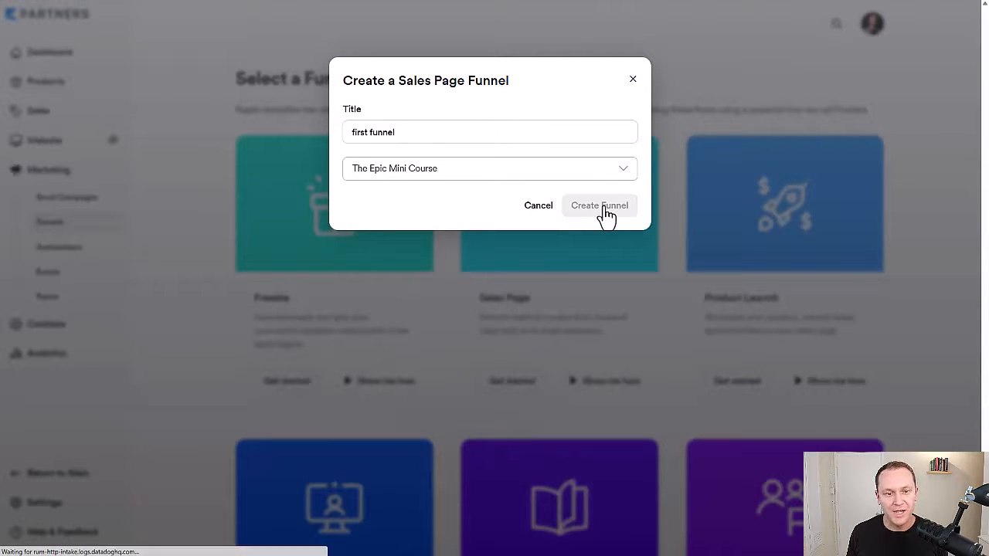
pyautogui.click(599, 206)
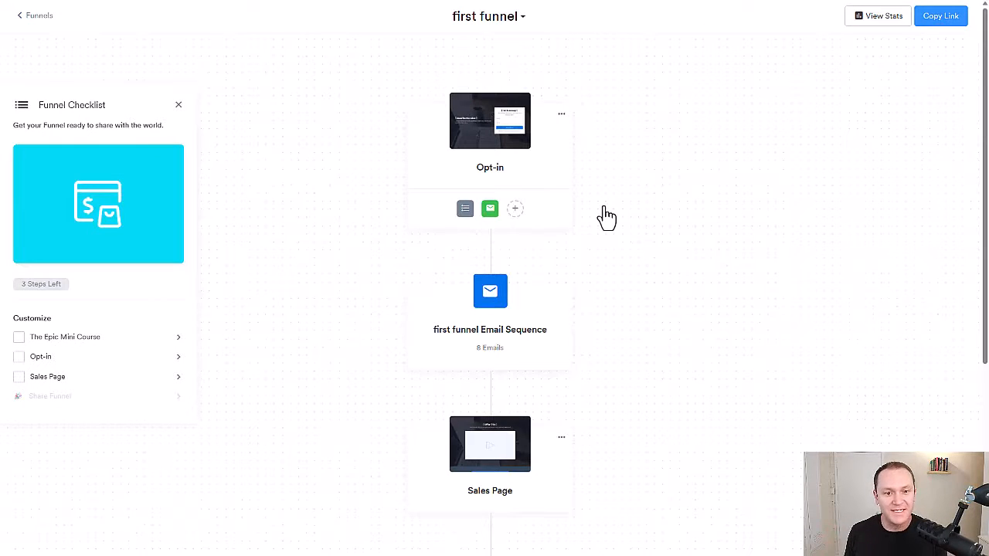
pyautogui.moveTo(602, 377)
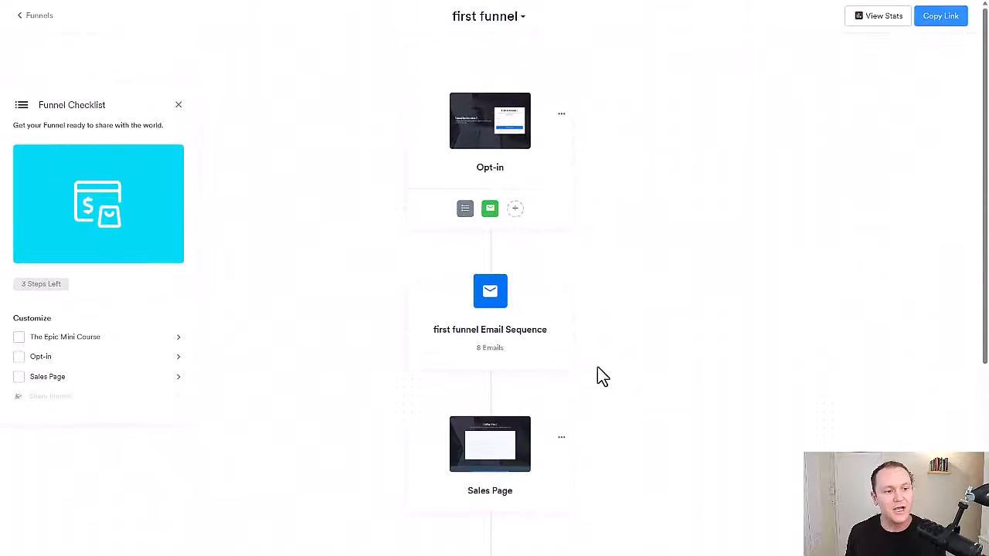
pyautogui.moveTo(494, 263)
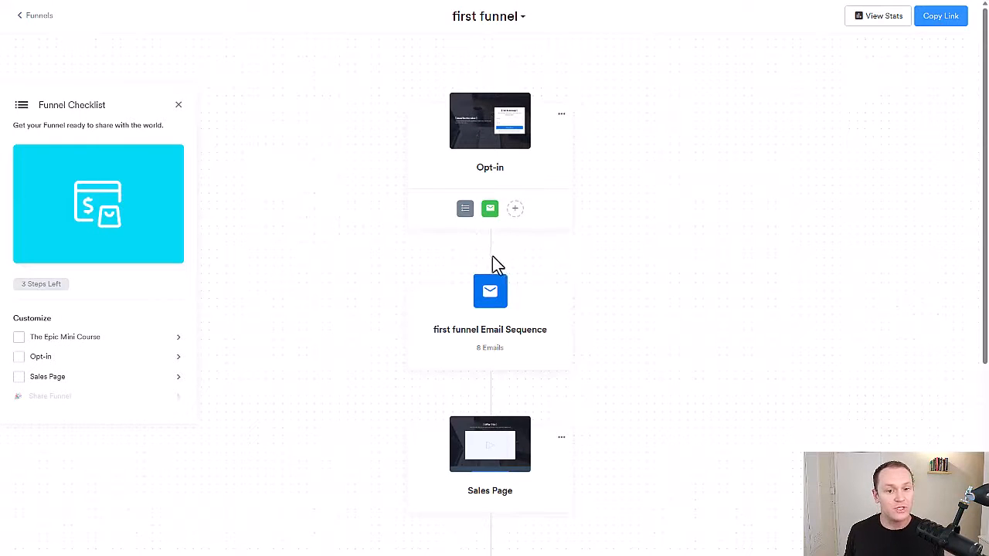
# Choose Reorder from the Sales Page step's ⋯ menu to show Opt-in, Sales Page and Offer Checkout.
pyautogui.scroll(-3)
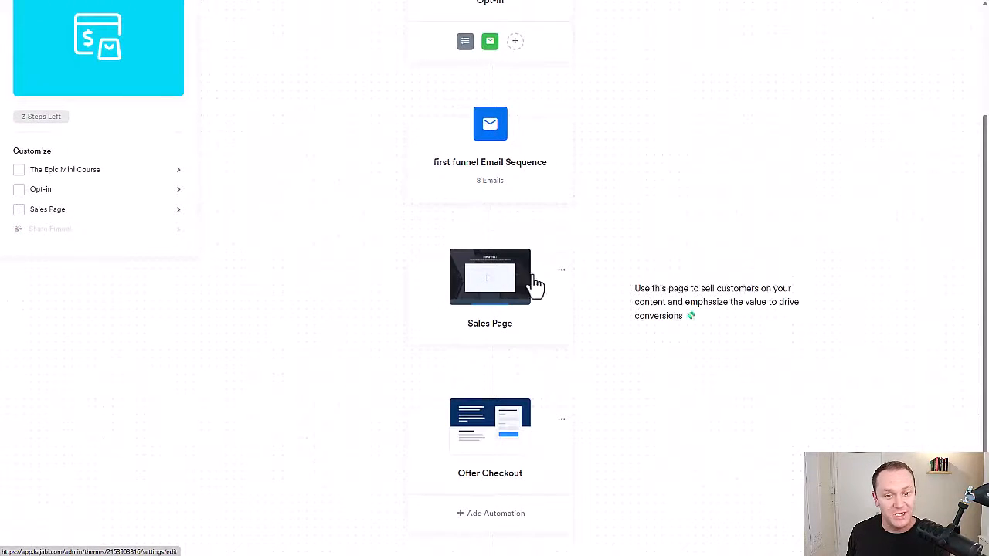
pyautogui.click(562, 270)
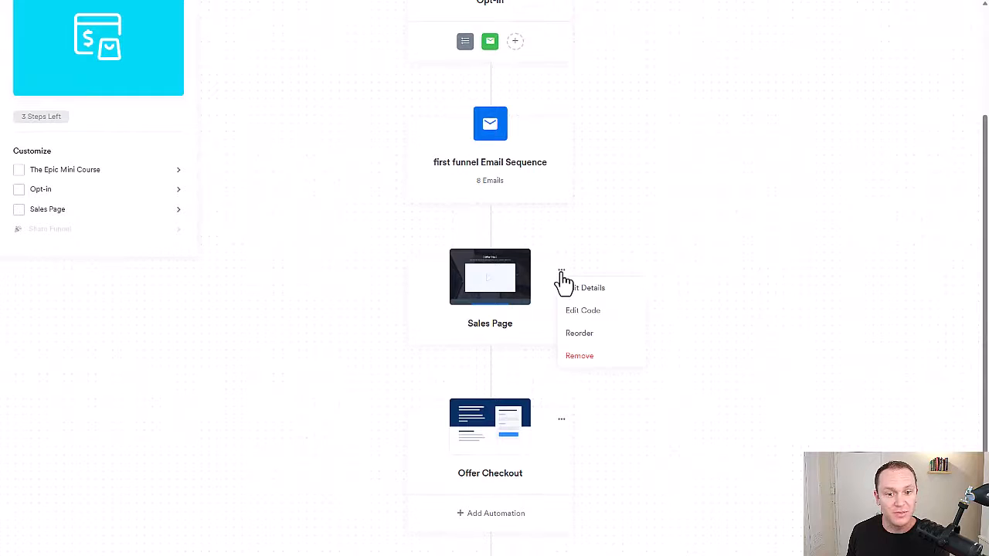
pyautogui.moveTo(590, 317)
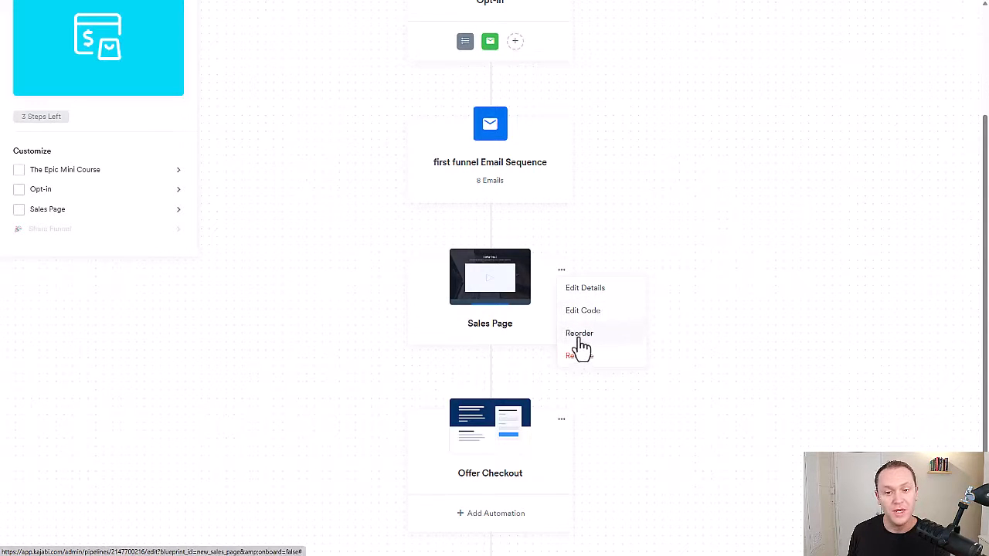
pyautogui.click(580, 334)
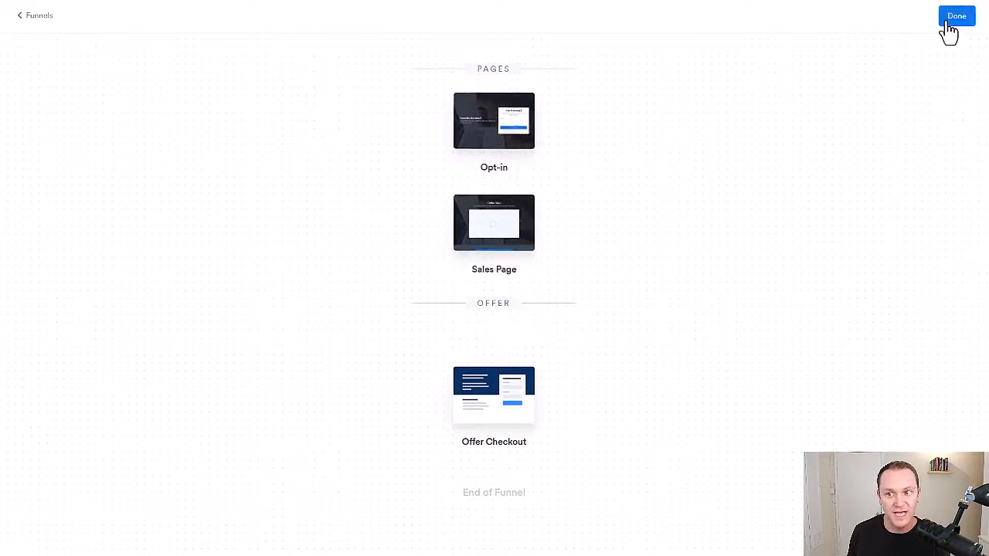
# Finish reordering with Done, keeping the order, and open the Opt-in page in the builder.
pyautogui.click(956, 15)
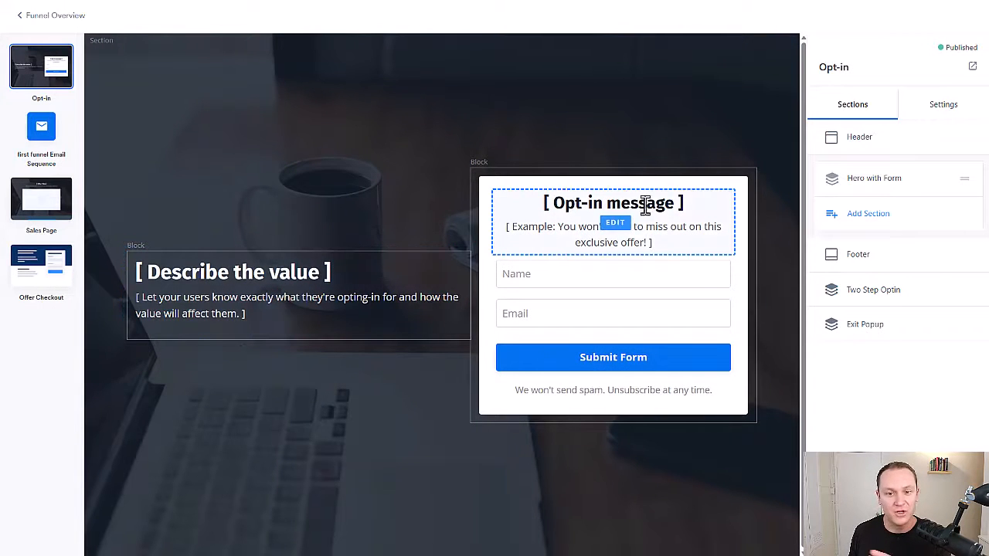
pyautogui.click(537, 451)
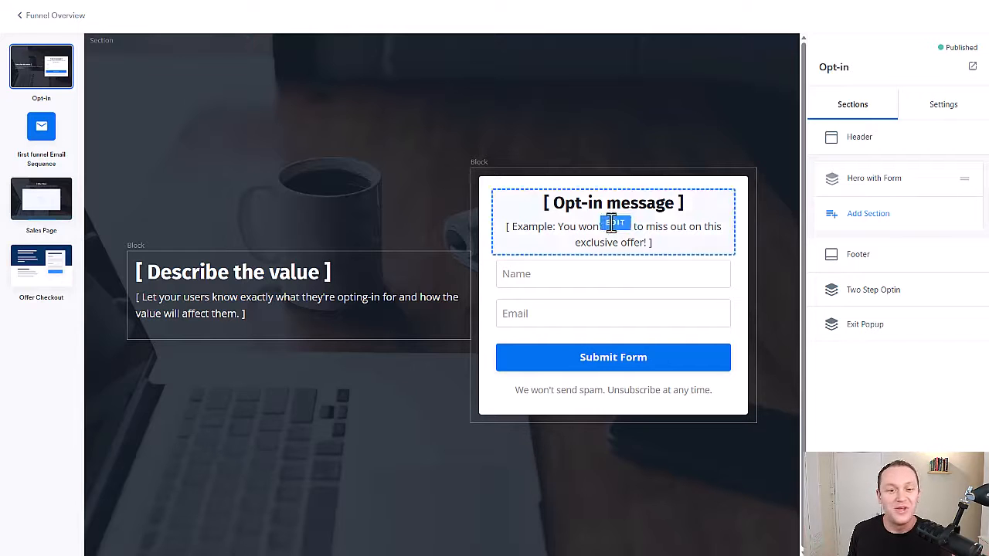
# Edit the opt-in message text, expanding the editor to fullscreen and back.
pyautogui.click(615, 222)
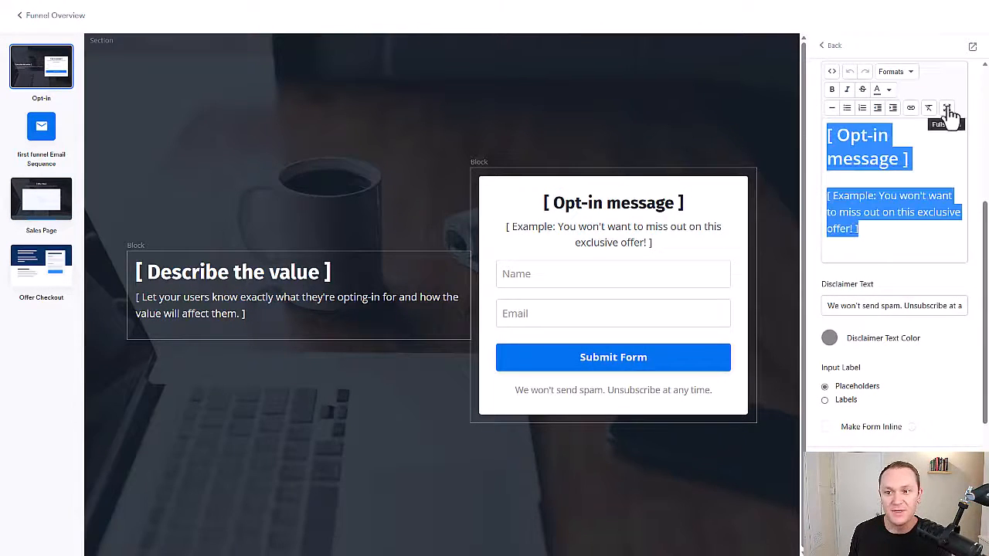
pyautogui.click(945, 108)
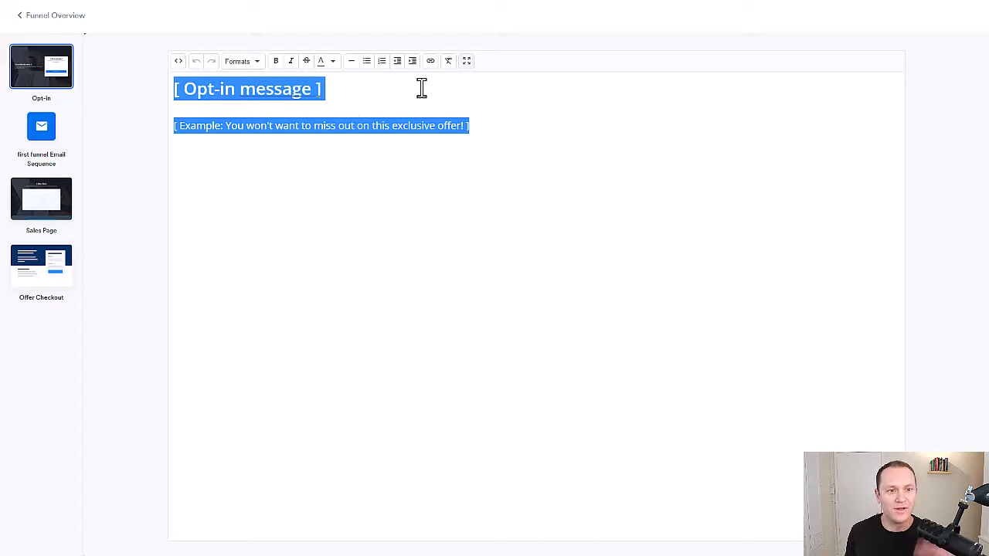
pyautogui.click(238, 61)
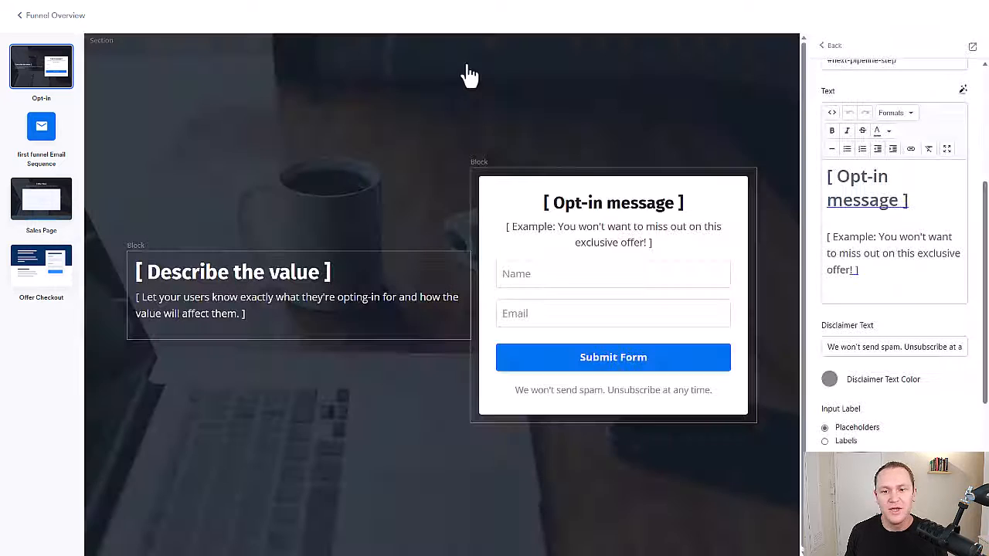
# Relabel the Submit Form button 'Download My Guide' with an orange background, then select the form block.
pyautogui.click(611, 357)
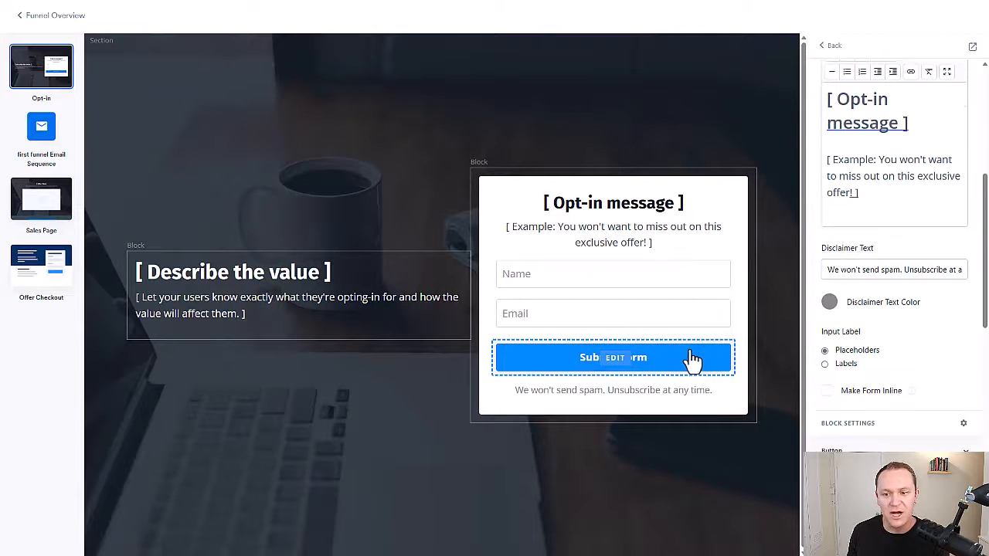
pyautogui.click(613, 357)
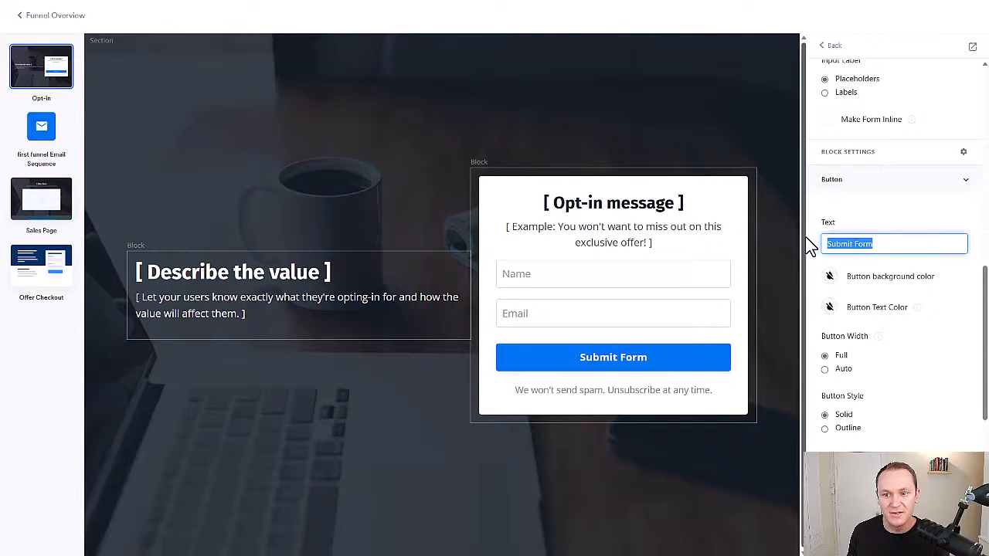
pyautogui.write('Download My Guide')
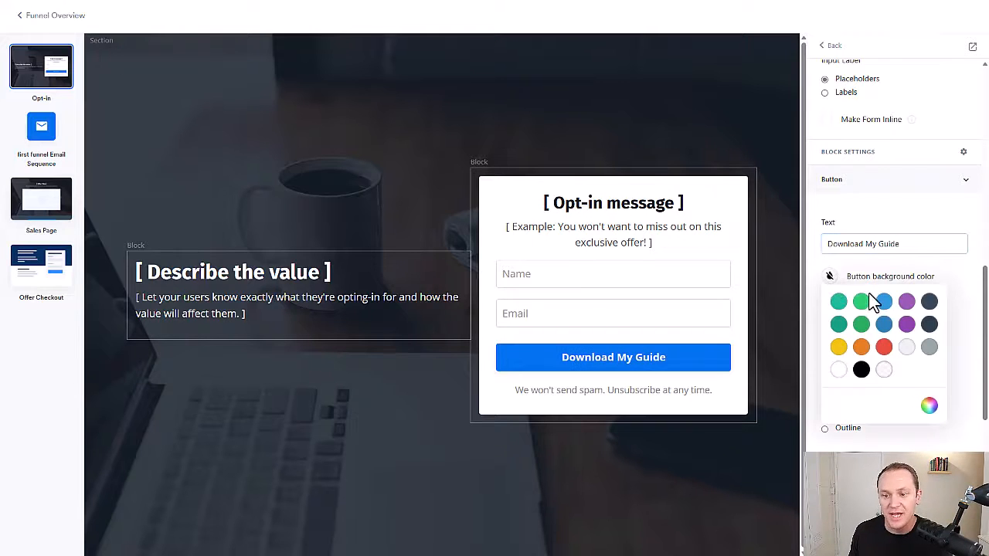
pyautogui.click(861, 346)
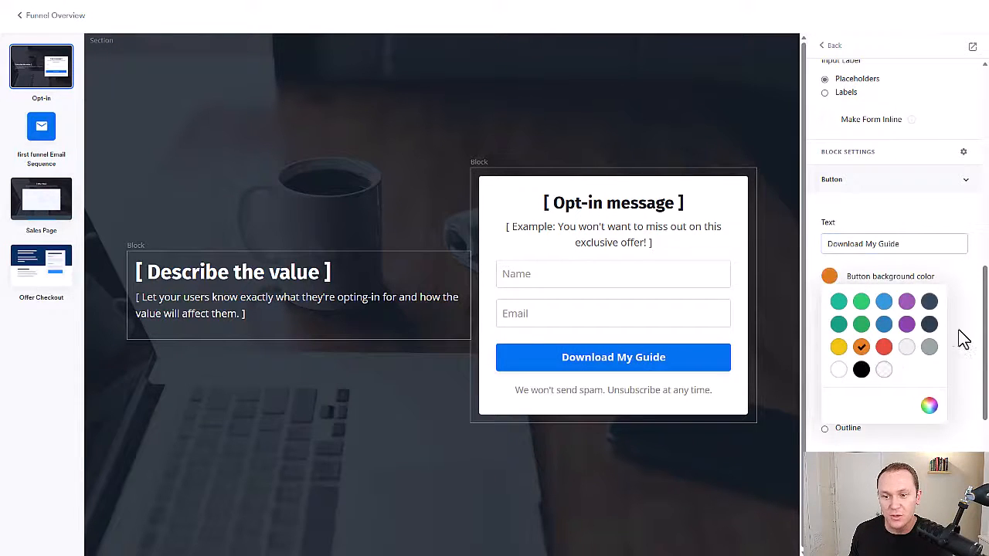
pyautogui.click(861, 346)
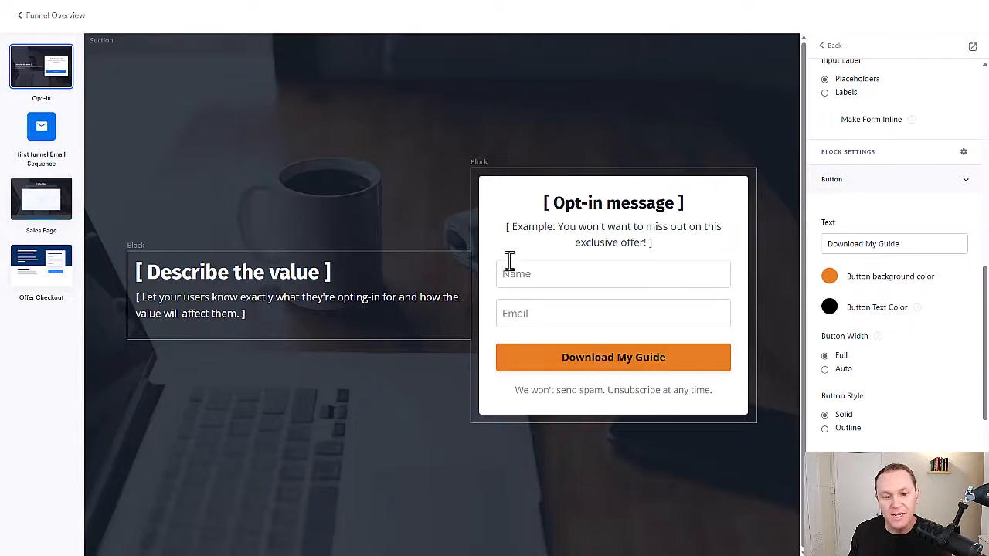
pyautogui.click(611, 389)
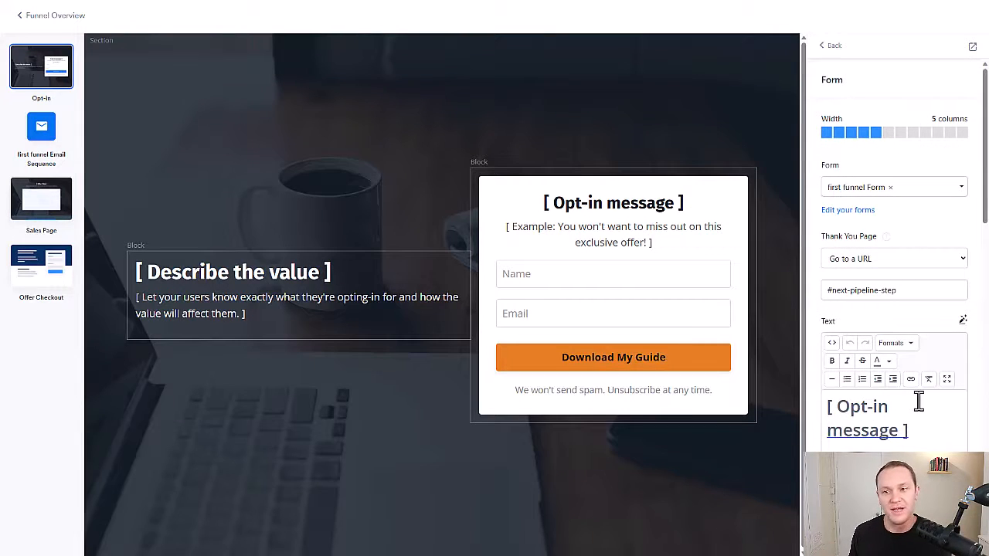
# Keep first funnel Form and set the Thank You Page to Go to the next Pipeline Step.
pyautogui.click(893, 185)
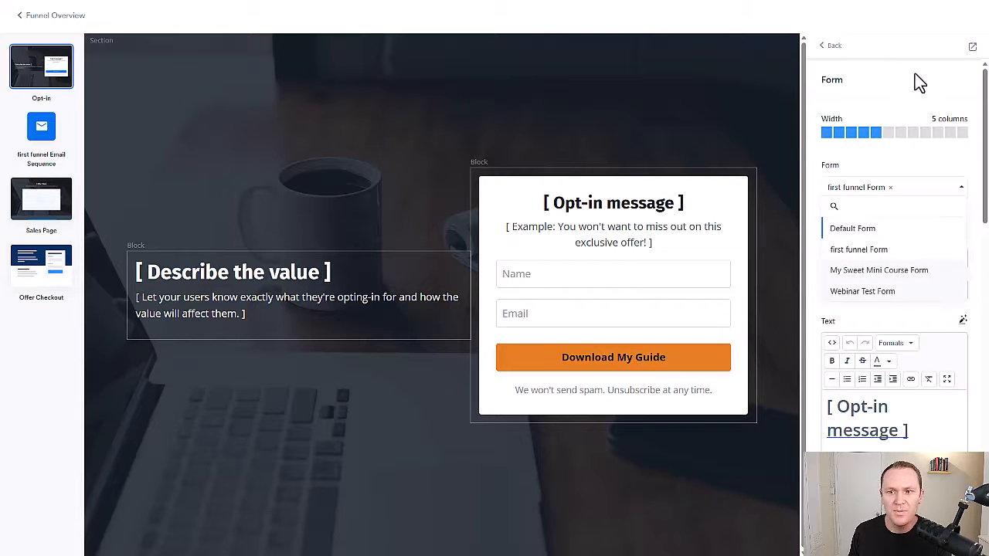
pyautogui.click(900, 133)
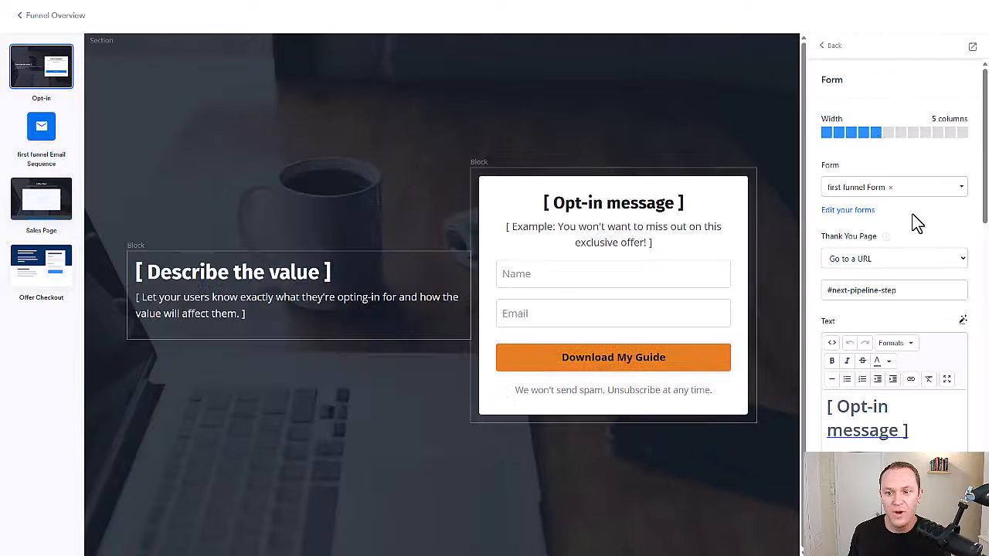
pyautogui.click(892, 190)
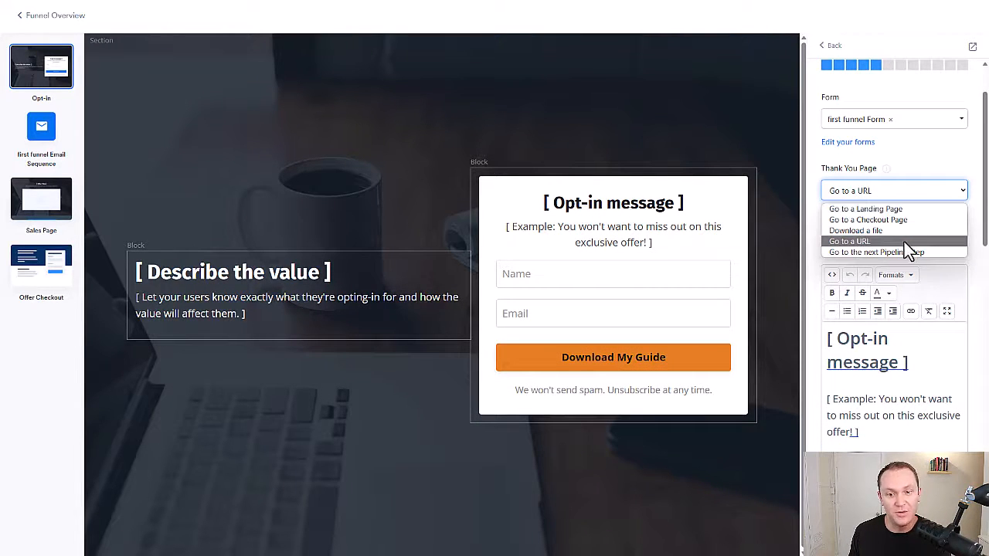
pyautogui.moveTo(854, 232)
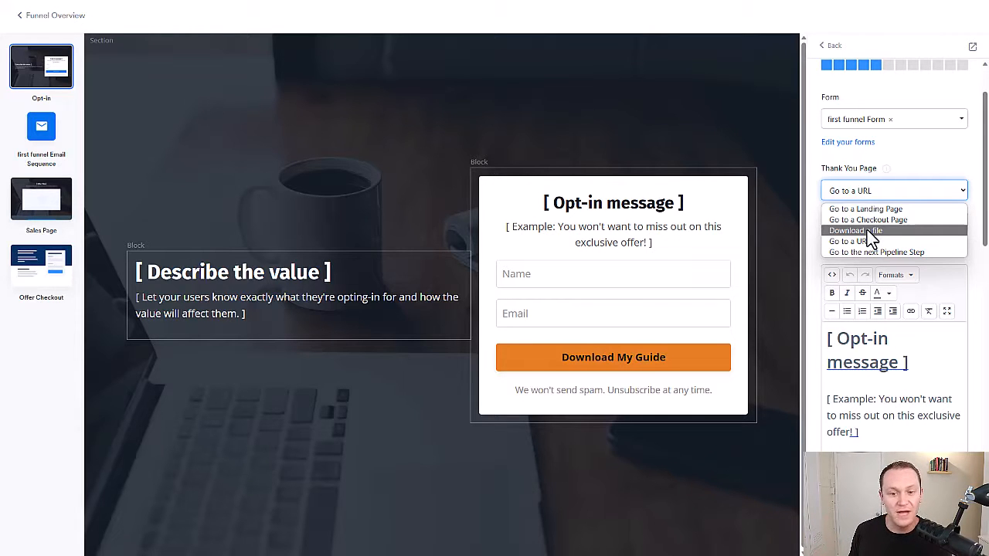
pyautogui.moveTo(892, 220)
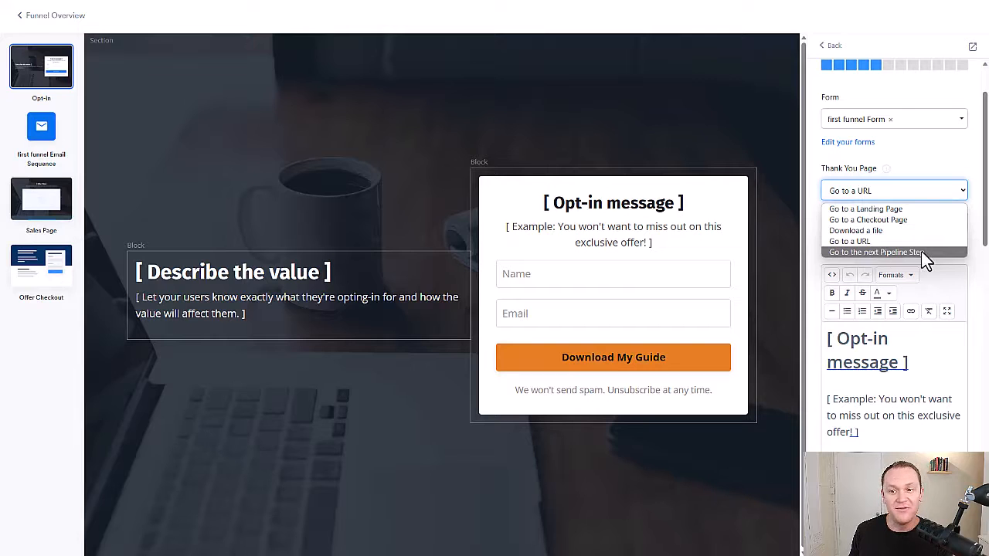
pyautogui.moveTo(935, 259)
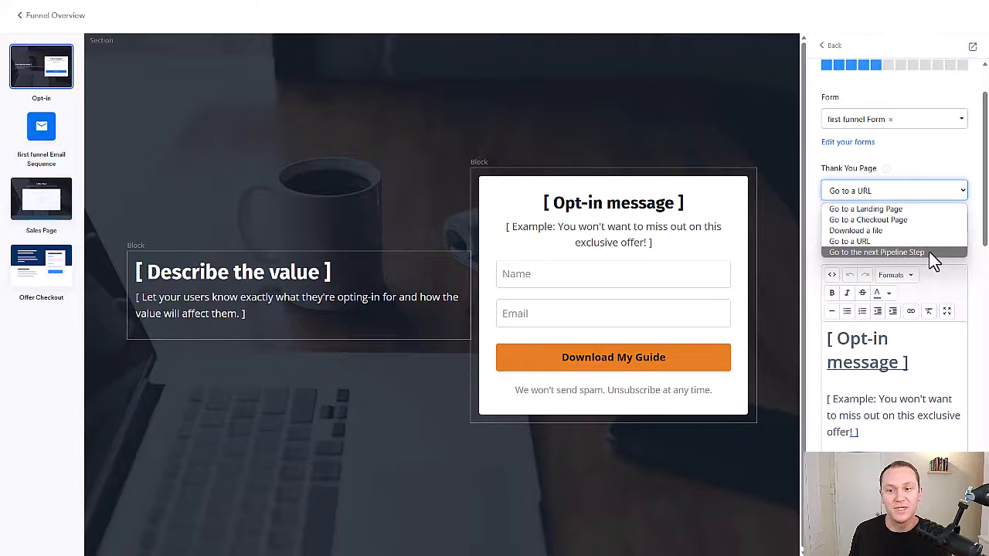
pyautogui.click(874, 252)
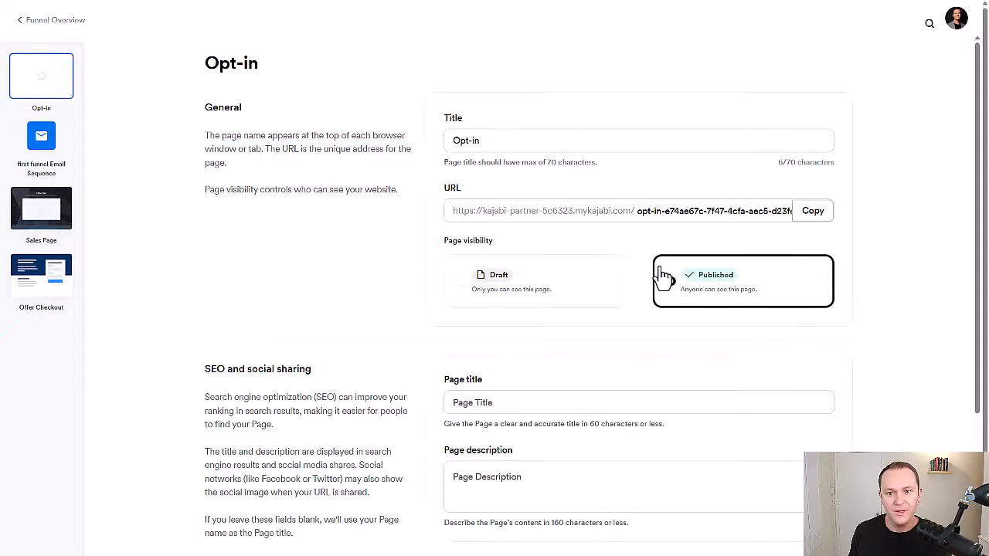
# Set the page URL slug to 'guide' and retitle the page 'Download Your Free Guide'.
pyautogui.click(710, 210)
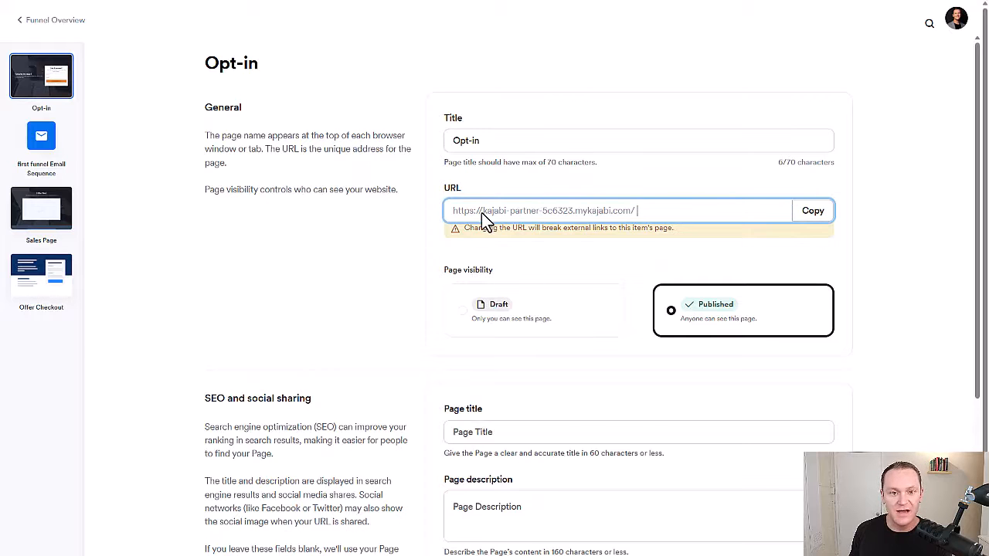
pyautogui.moveTo(633, 224)
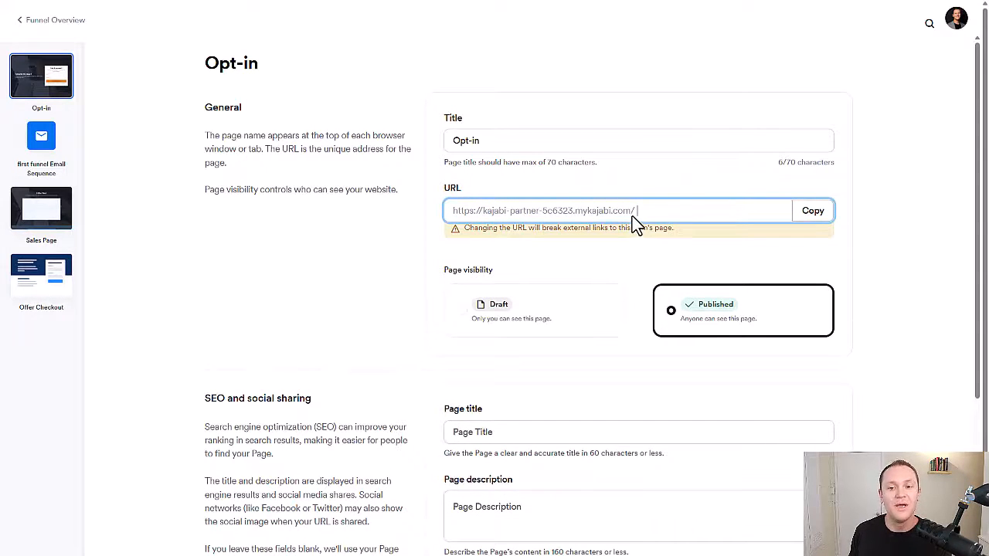
pyautogui.moveTo(911, 188)
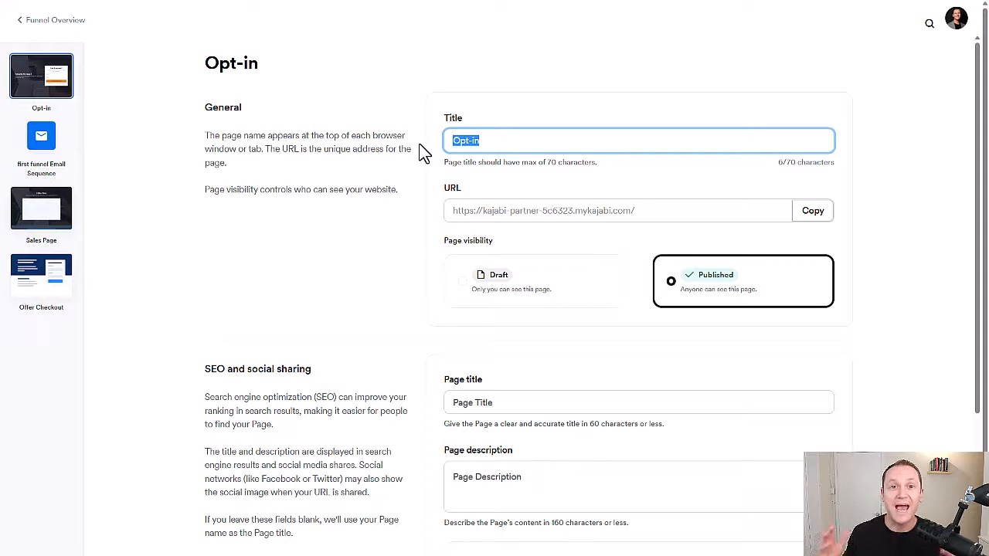
pyautogui.click(618, 210)
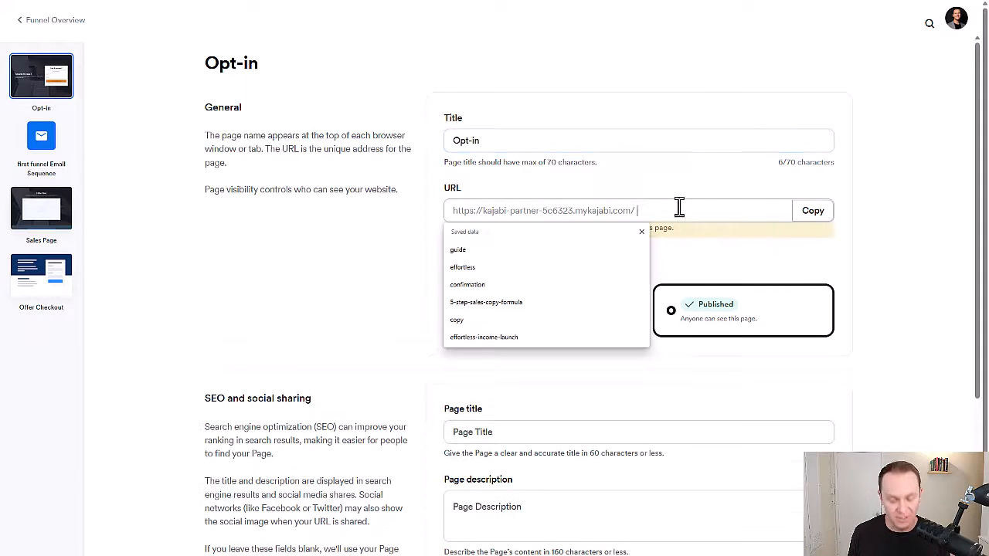
pyautogui.click(458, 248)
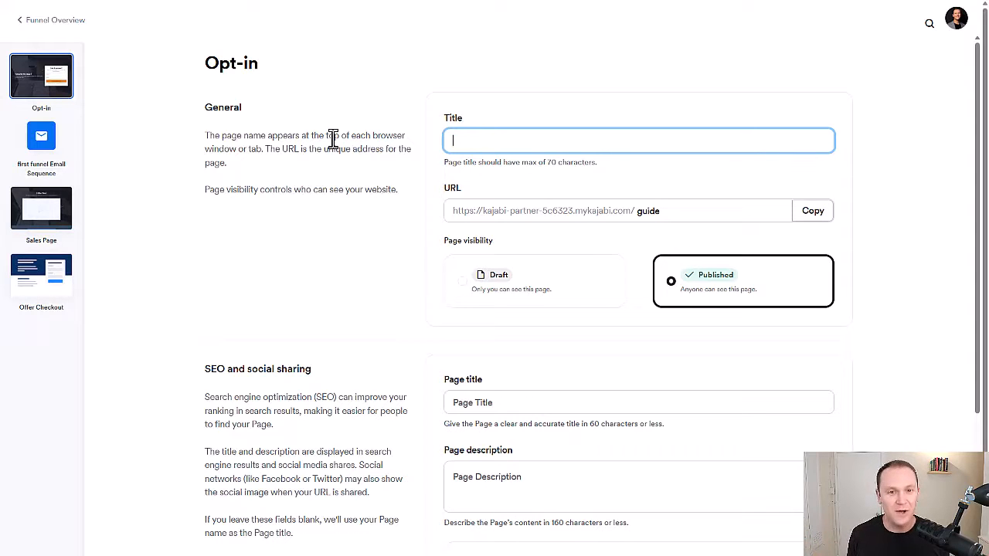
pyautogui.write('Do')
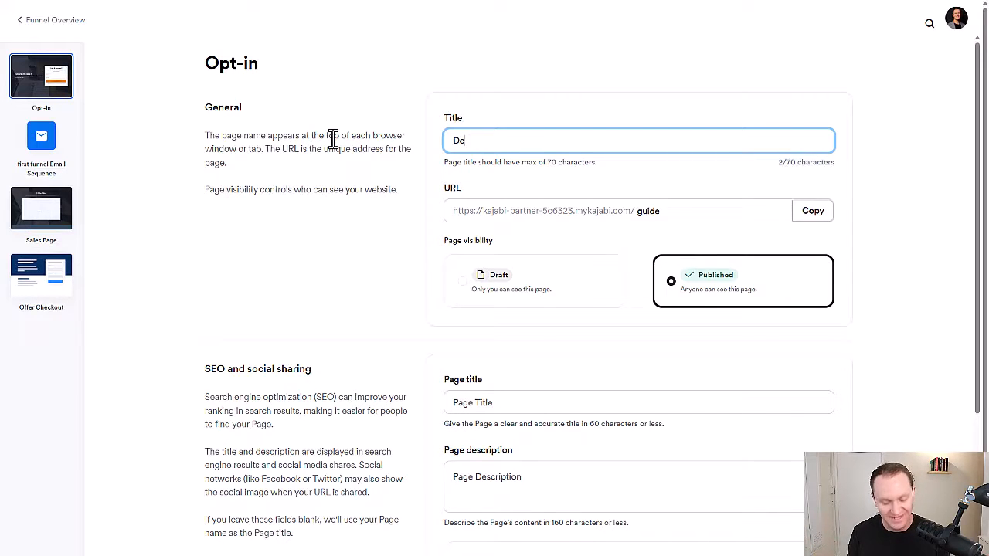
pyautogui.write('Download Your Free Guide')
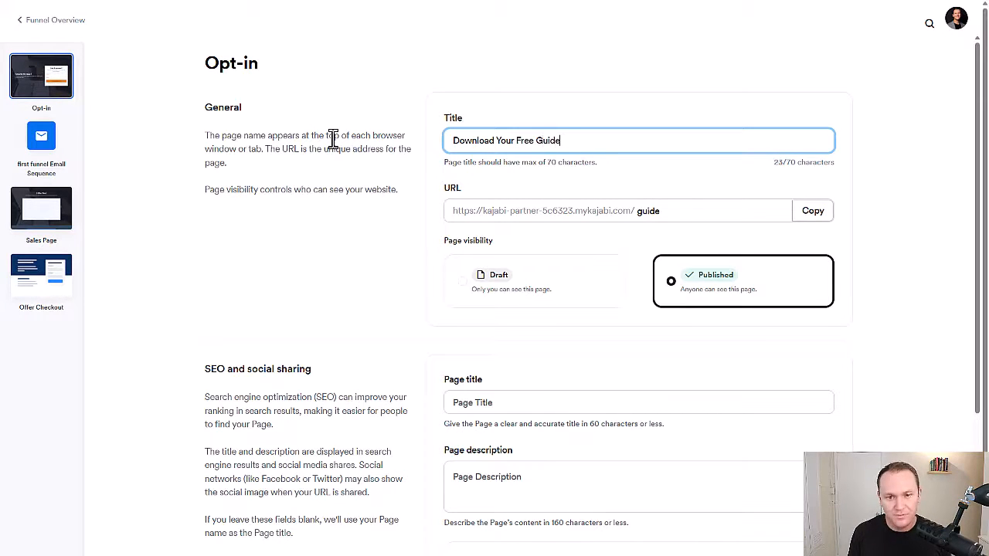
pyautogui.scroll(-3)
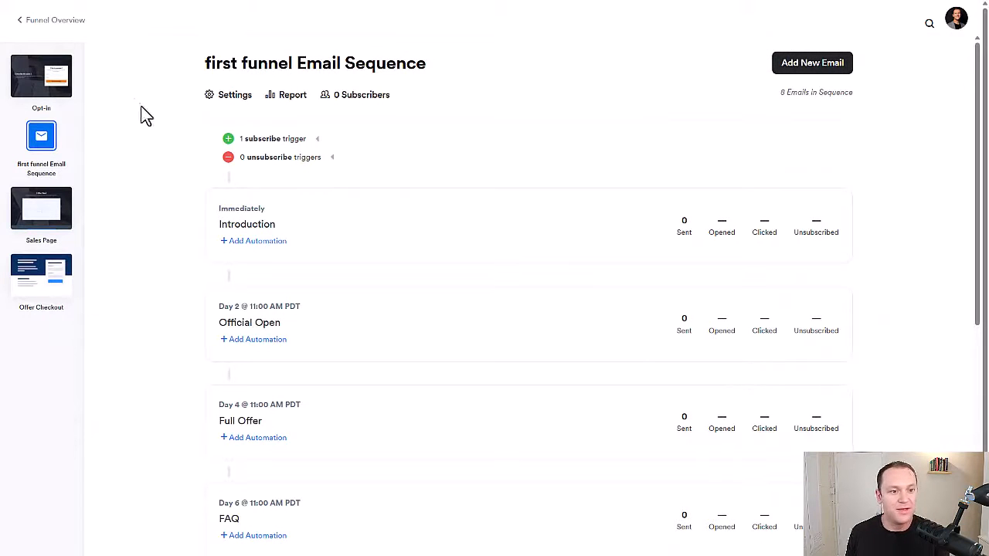
# Read the Introduction email 'Email #1: Your Why' in the full-screen editor and return to normal size.
pyautogui.scroll(-3)
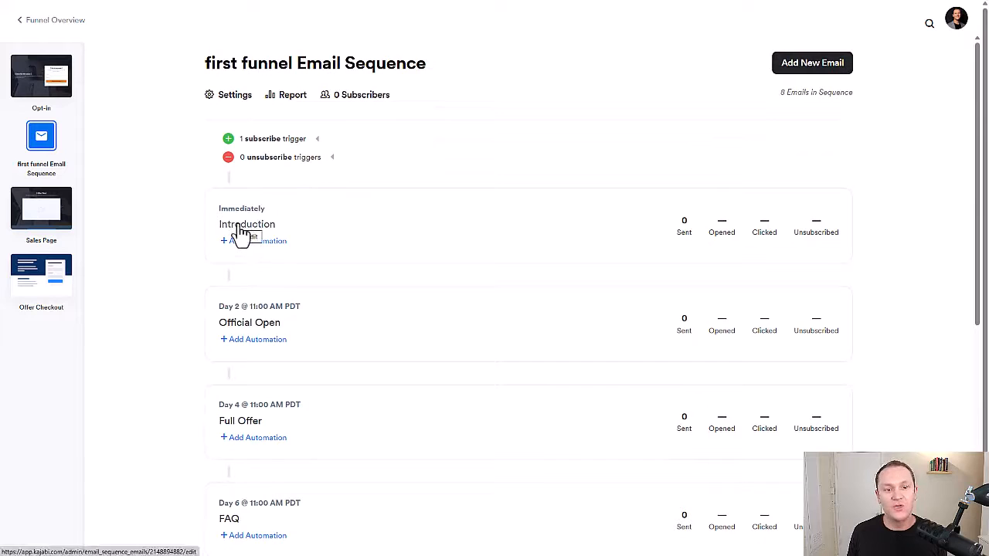
pyautogui.doubleClick(241, 207)
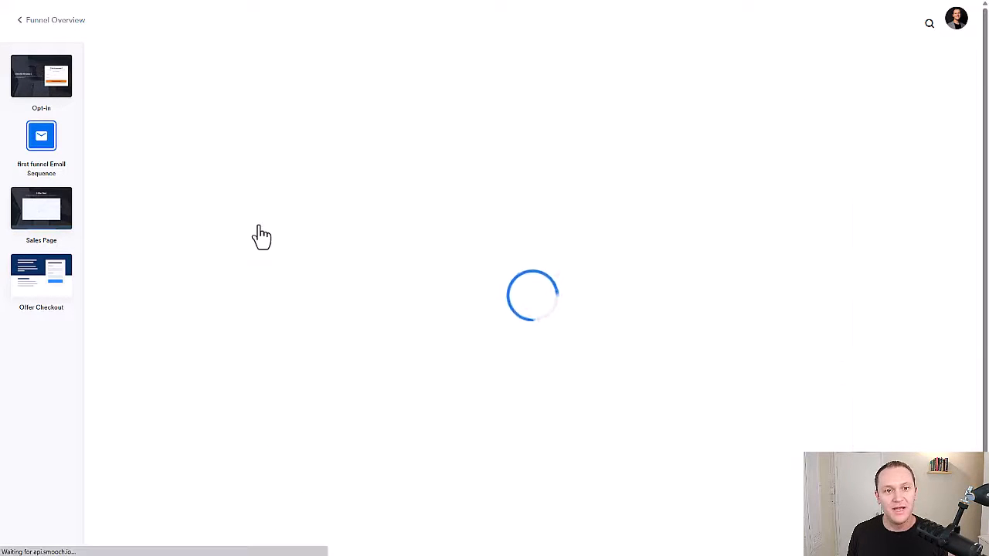
pyautogui.click(41, 136)
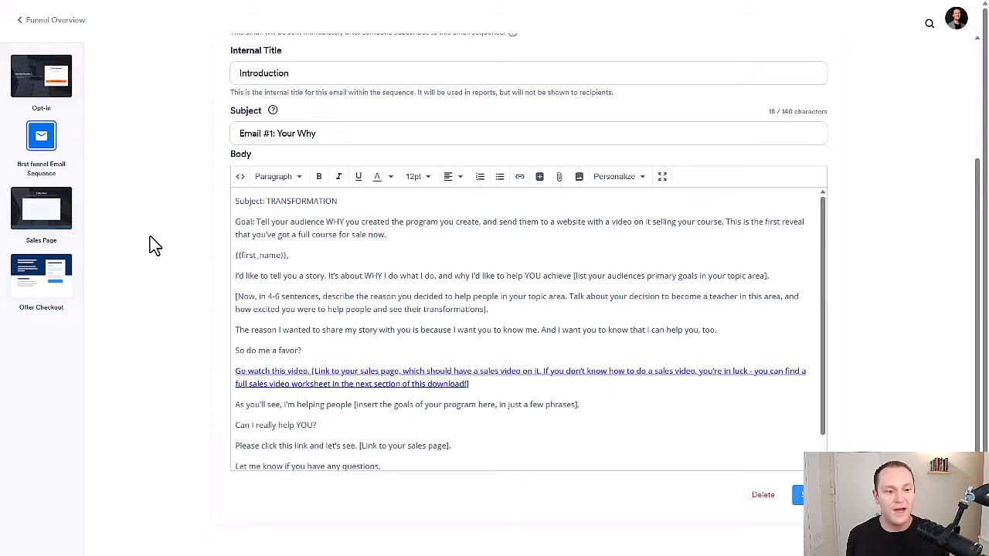
pyautogui.moveTo(655, 185)
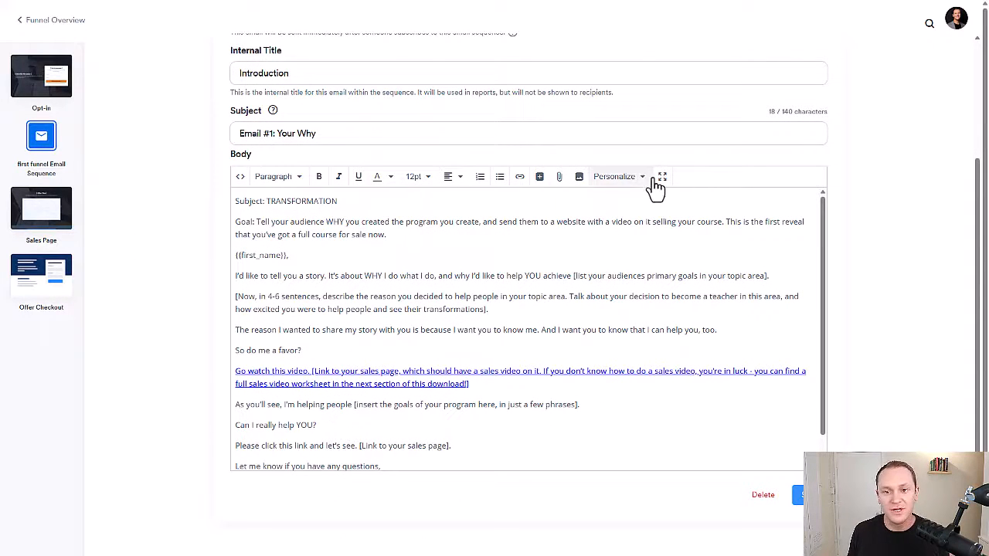
pyautogui.click(661, 176)
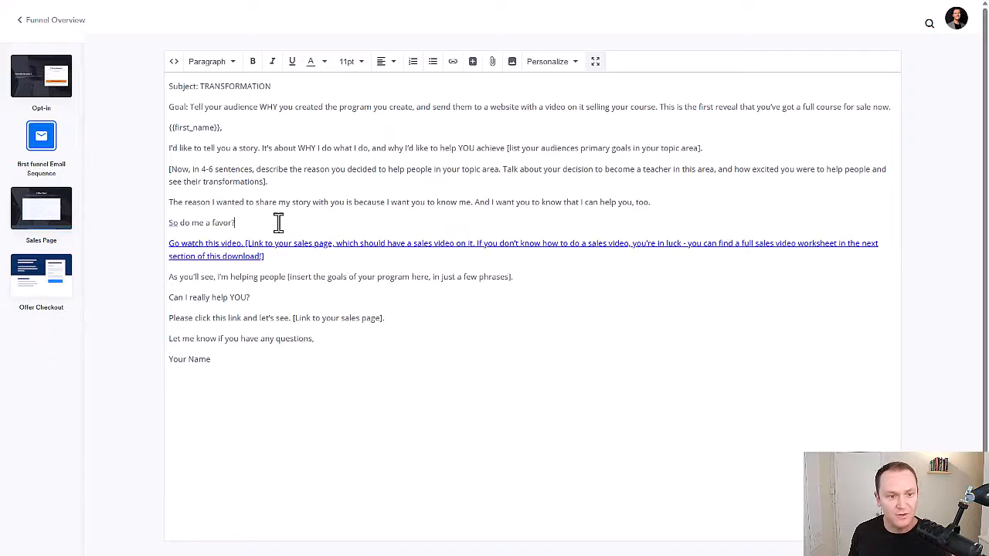
pyautogui.moveTo(168, 169); pyautogui.dragTo(265, 182)
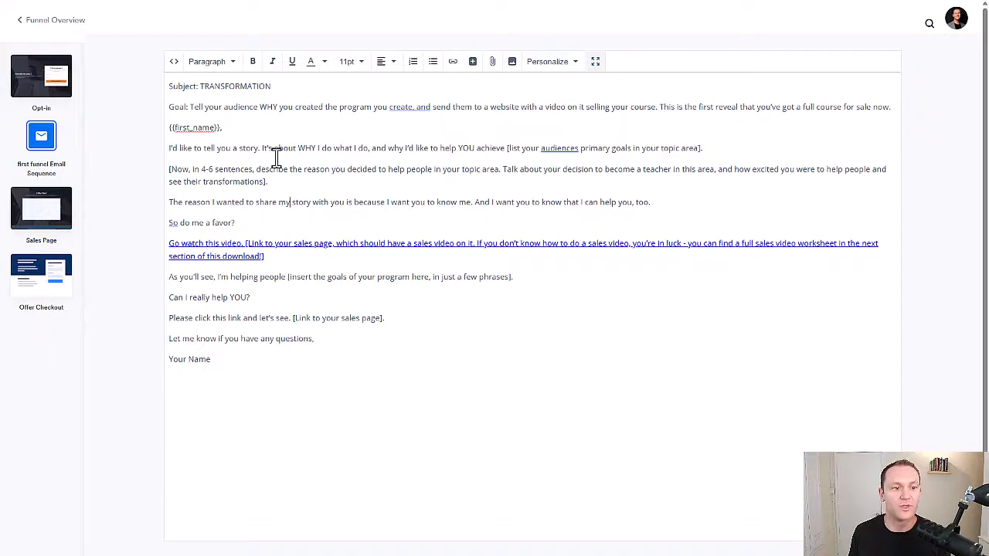
pyautogui.doubleClick(182, 87)
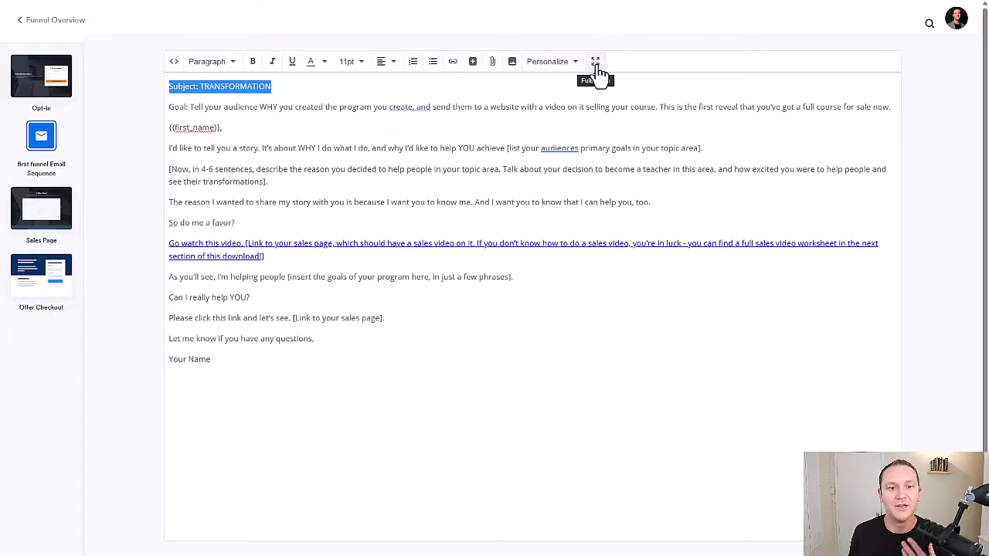
pyautogui.click(594, 61)
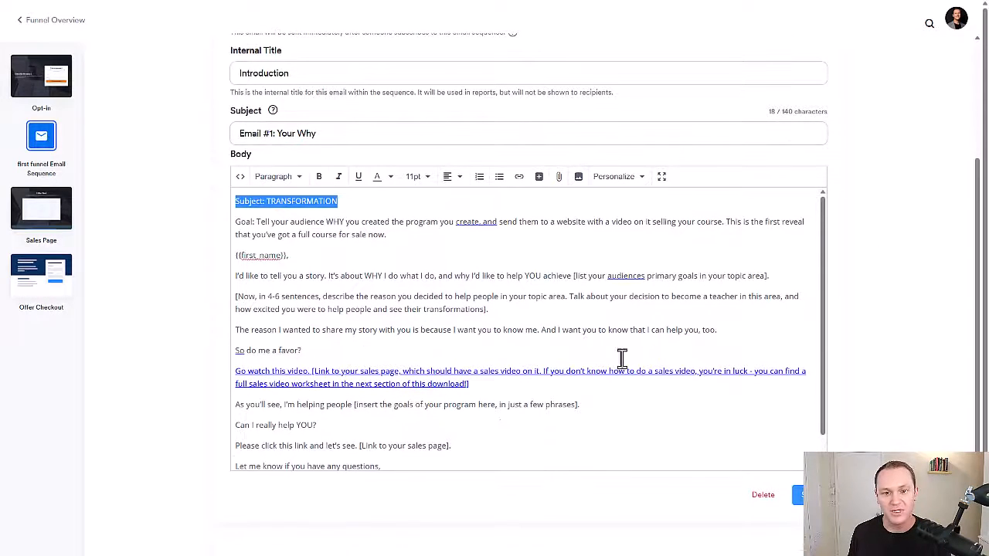
# Set the Introduction email's send Day to 2 and return to the sequence list.
pyautogui.scroll(-3)
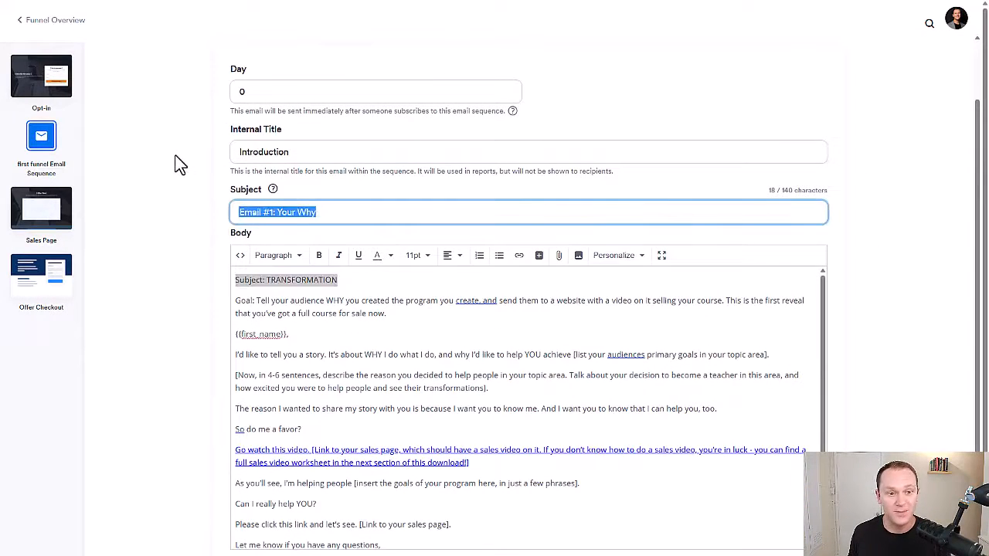
pyautogui.click(375, 91)
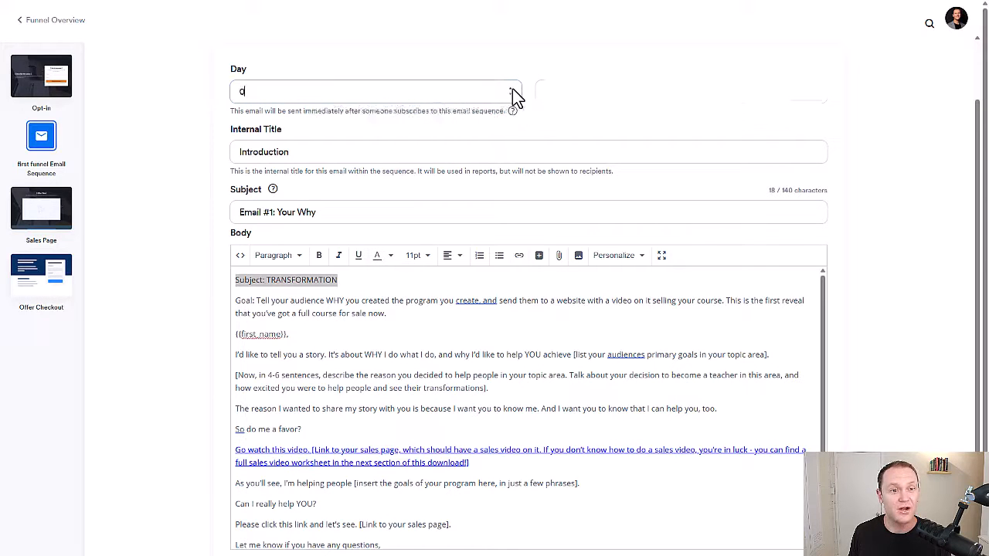
pyautogui.write('2')
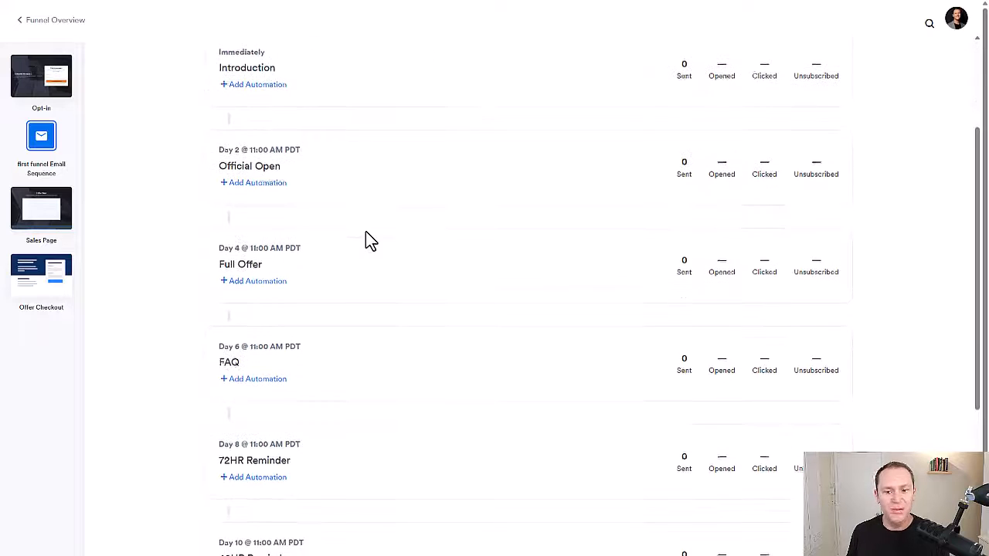
# Finish reviewing the Day 4 'Email #3: Detail Full Offer' email and leave the email editor.
pyautogui.scroll(-3)
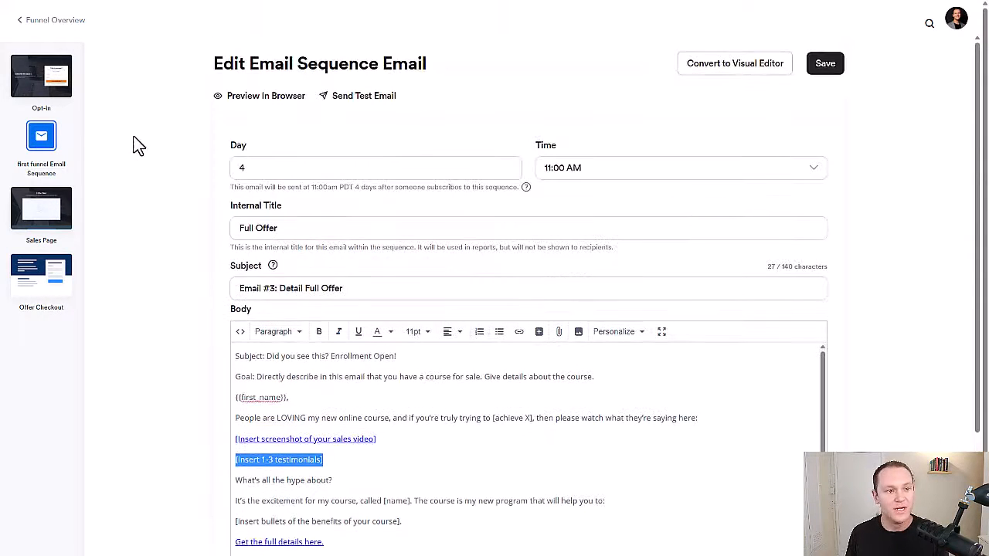
pyautogui.click(40, 136)
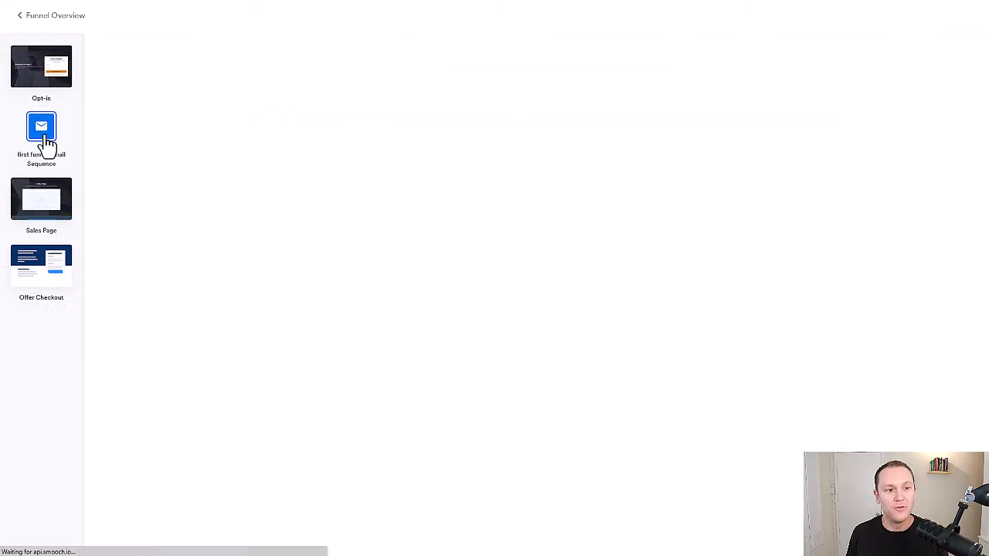
pyautogui.click(40, 136)
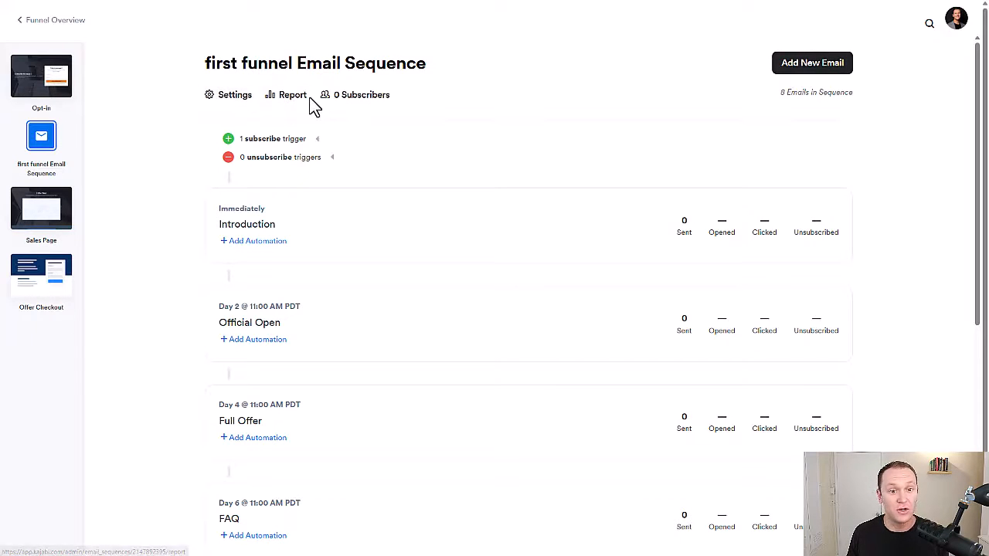
pyautogui.tripleClick(315, 62)
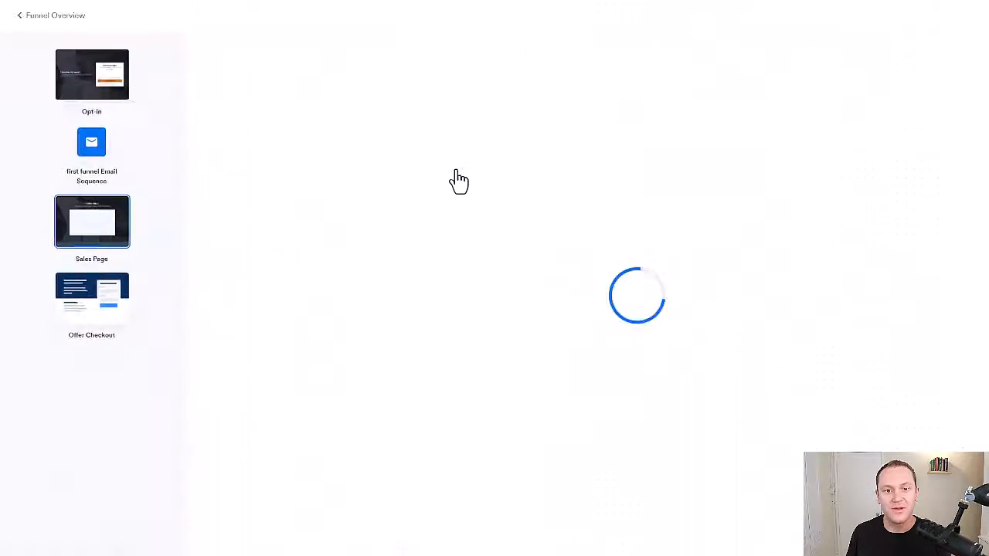
# Bring up the Sales Page in the builder and look over its benefit, testimonial and offer sections.
pyautogui.click(92, 222)
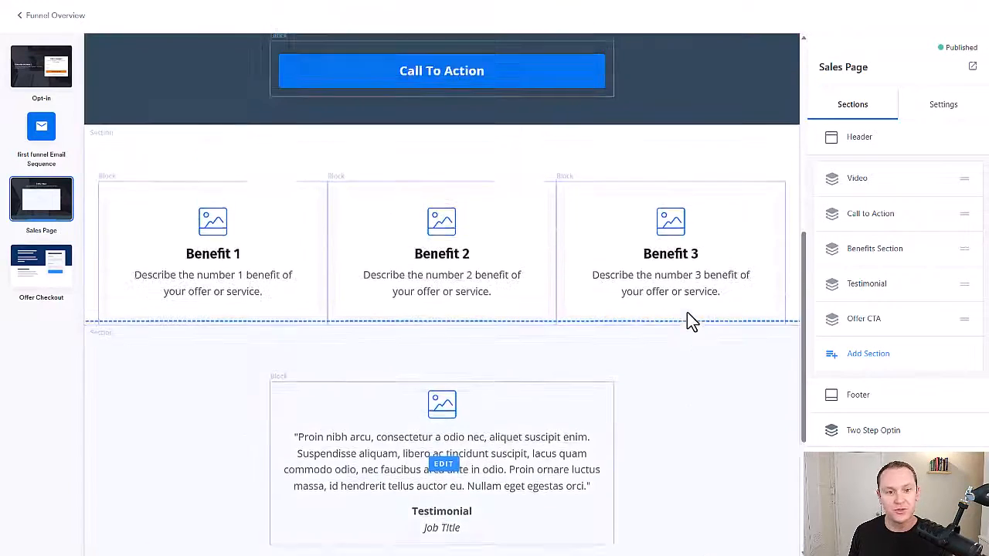
pyautogui.scroll(-3)
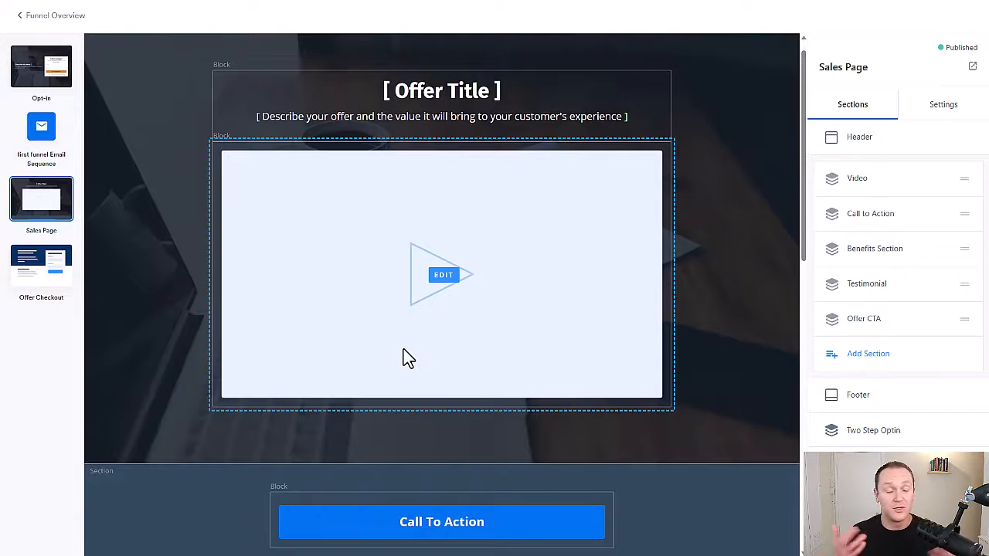
pyautogui.scroll(-3)
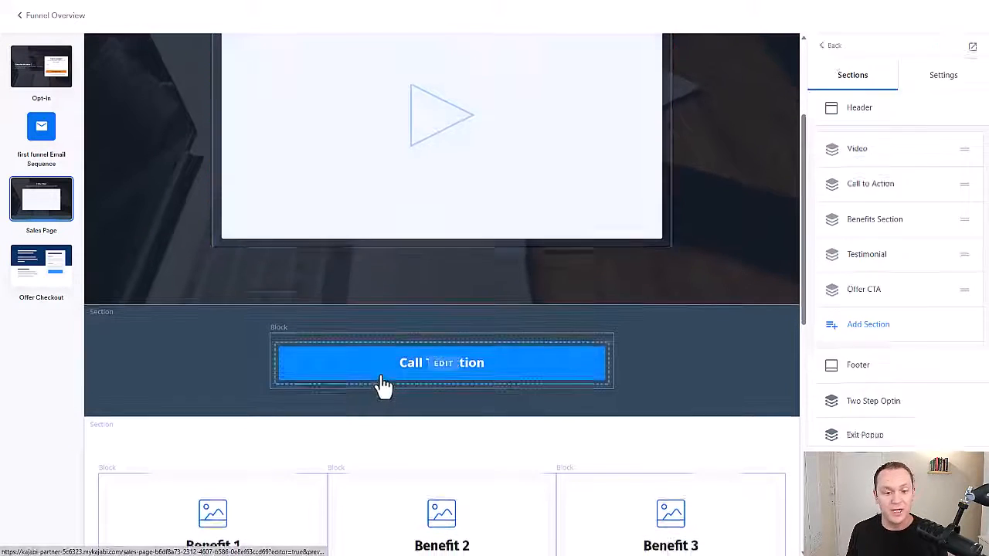
# Inspect a benefit card's Select Image options, then return to the page's section list.
pyautogui.click(442, 361)
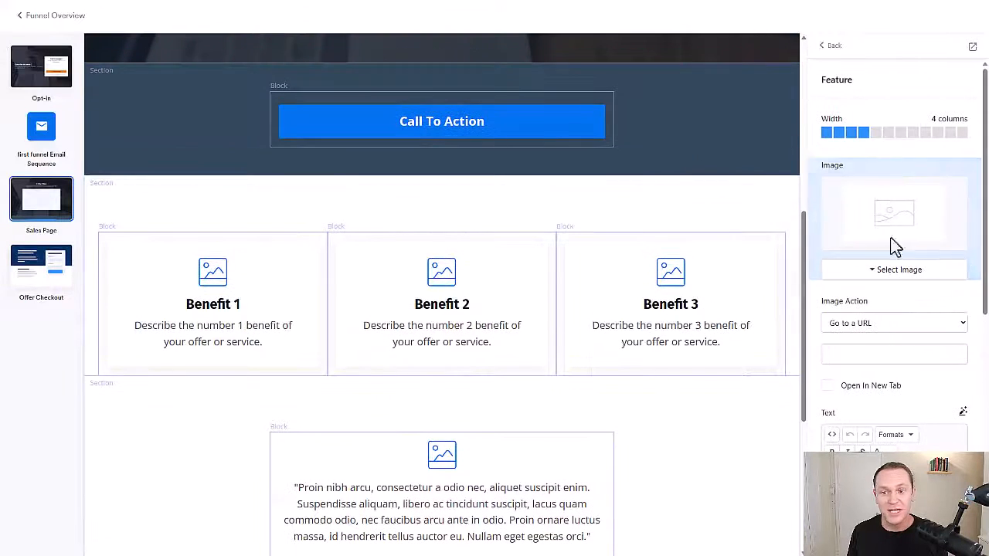
pyautogui.click(893, 269)
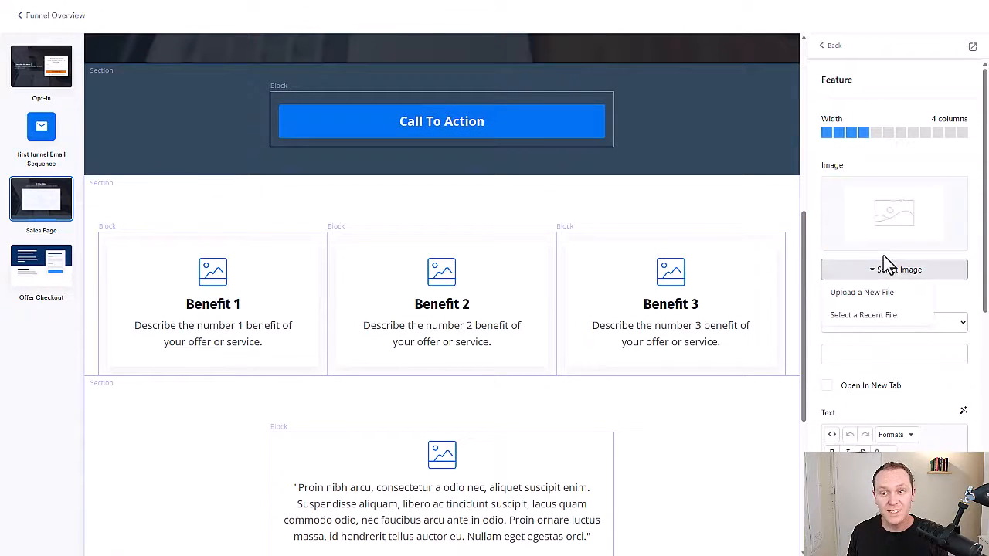
pyautogui.click(893, 269)
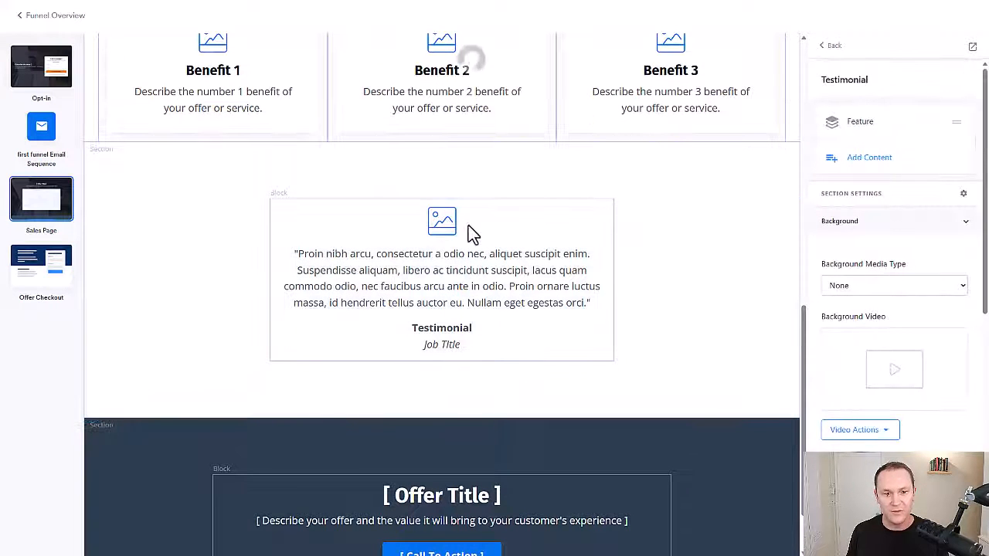
pyautogui.click(831, 45)
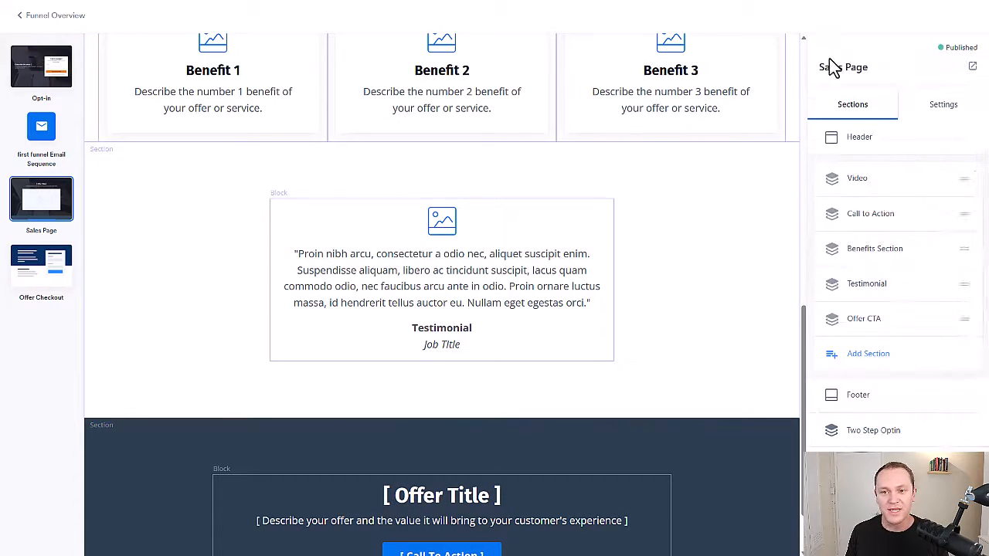
# Add a Pricing Cards section with Basic, Advanced and Professional plans below the offer section.
pyautogui.click(868, 352)
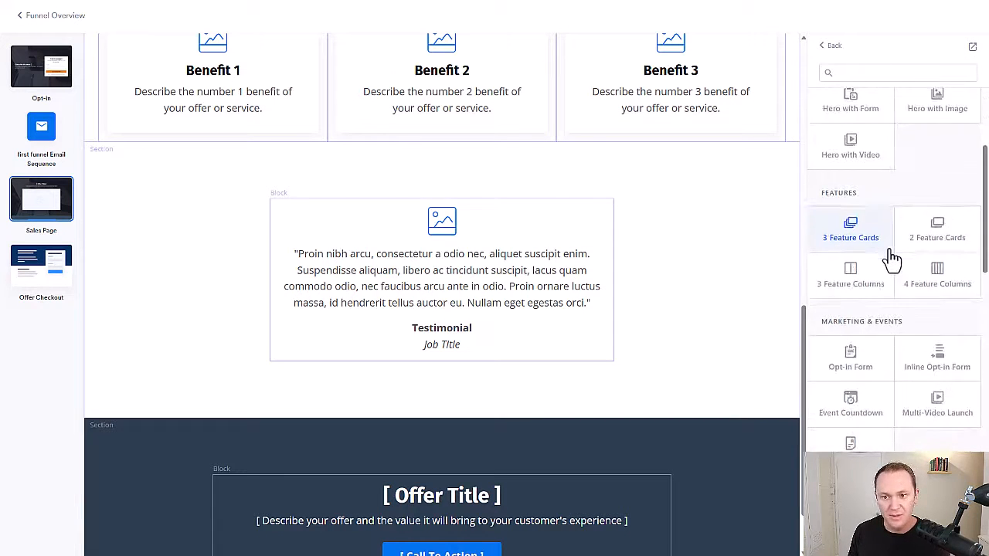
pyautogui.scroll(-3)
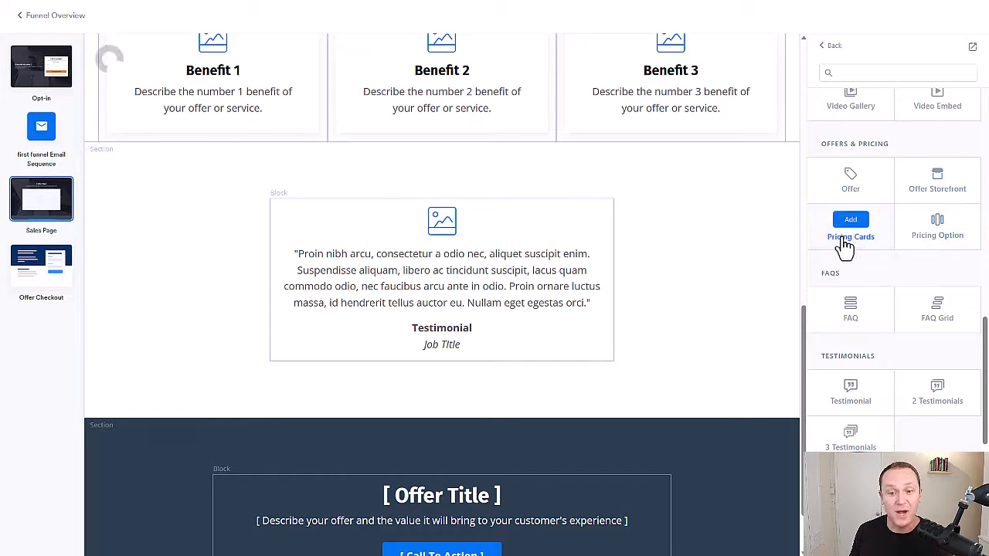
pyautogui.click(850, 219)
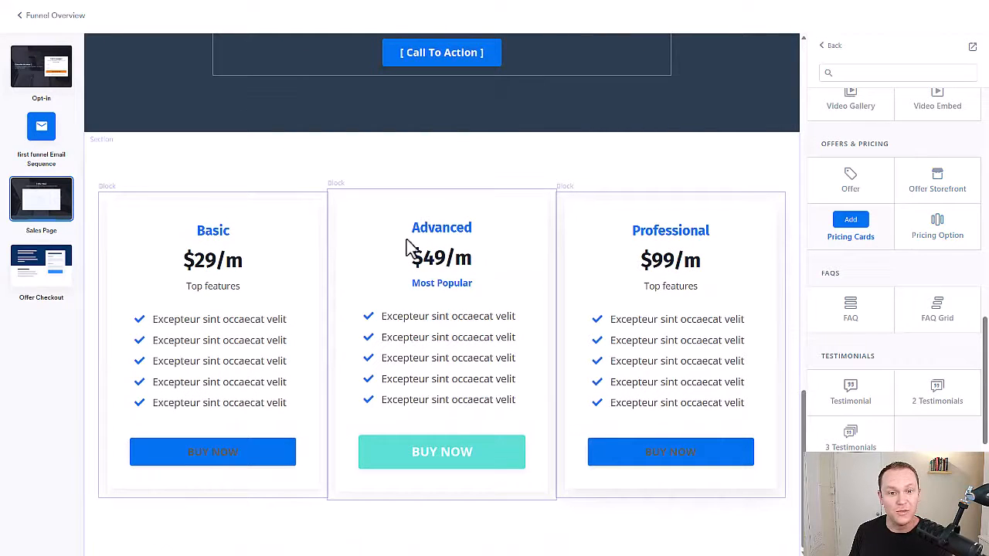
pyautogui.moveTo(383, 235)
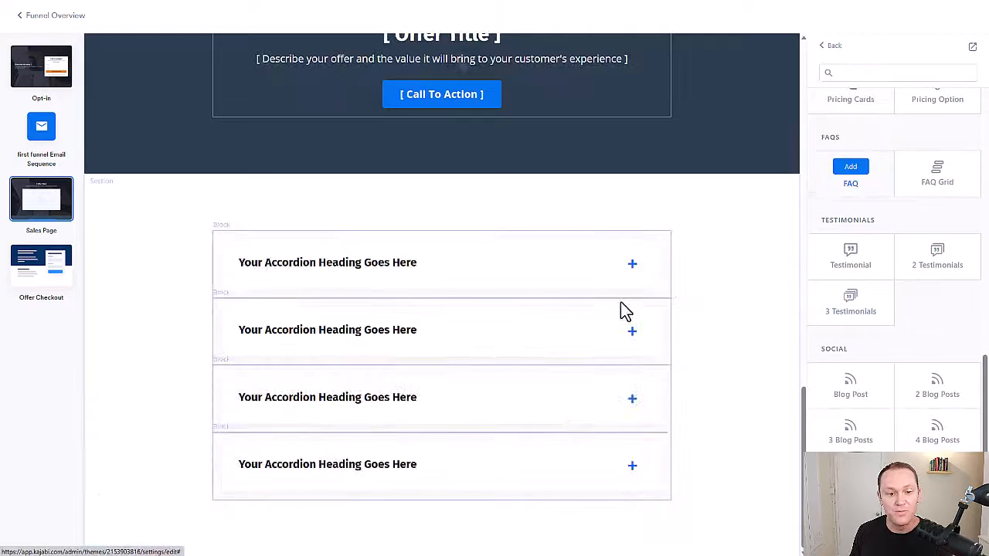
pyautogui.moveTo(300, 312)
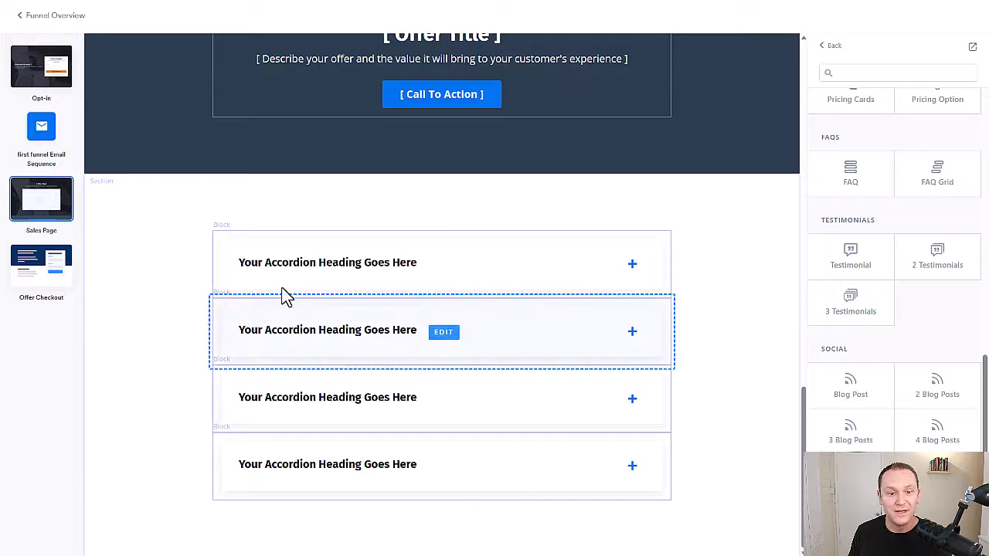
# View The Epic Mini Course offer checkout details ($97.00, published).
pyautogui.click(41, 265)
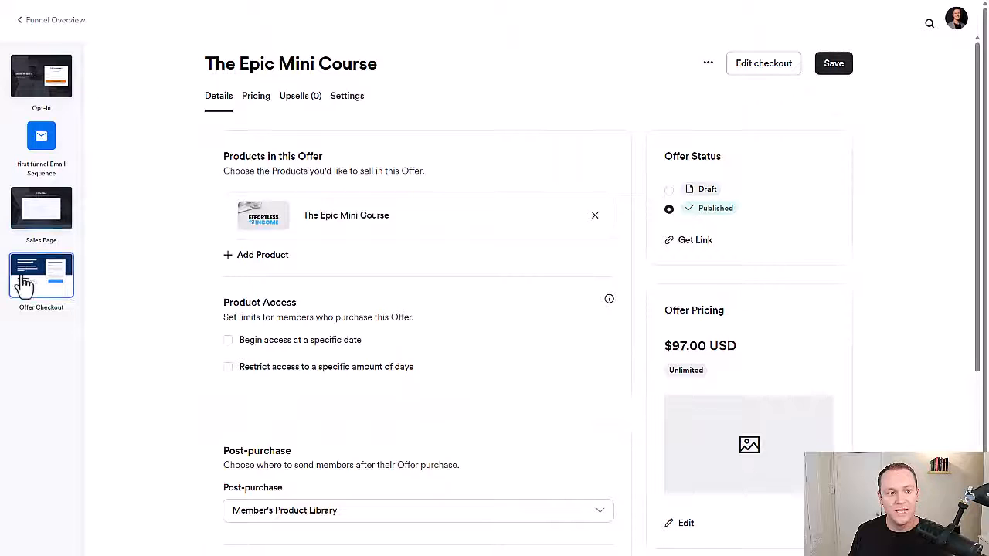
pyautogui.moveTo(169, 194)
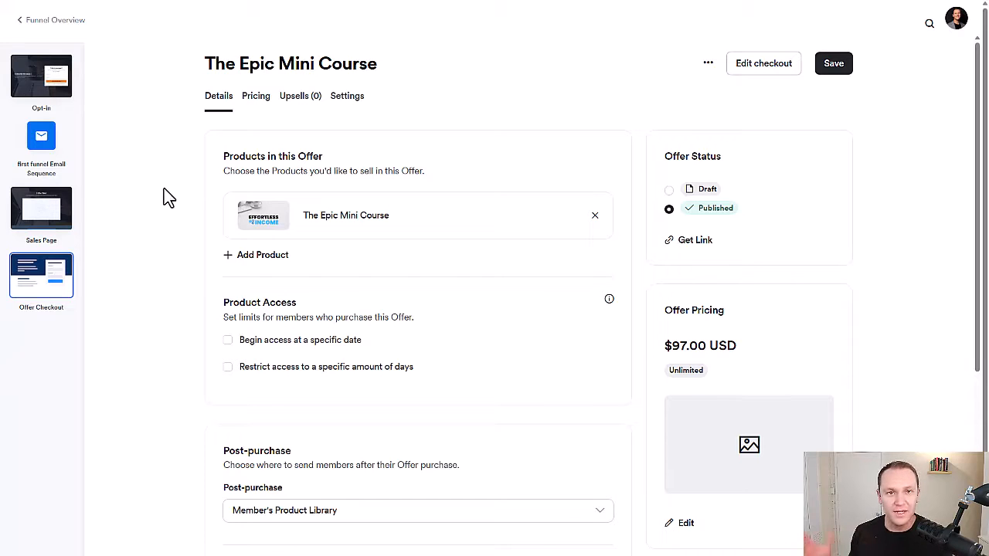
pyautogui.moveTo(544, 232)
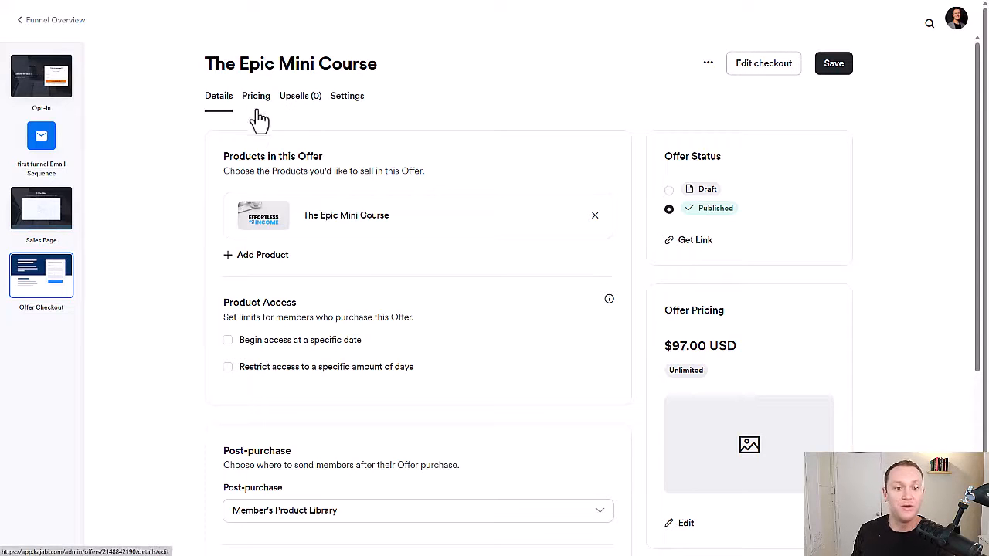
pyautogui.moveTo(151, 210)
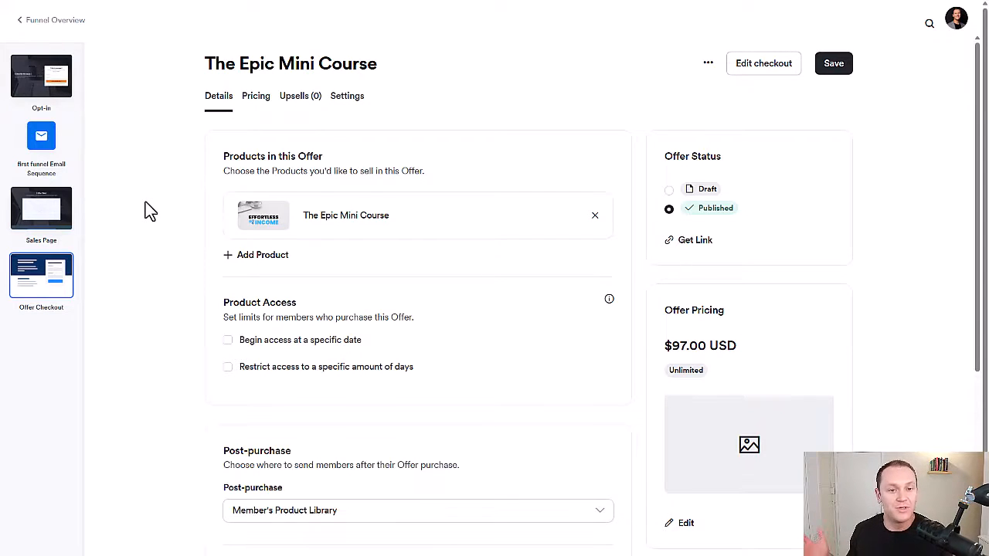
pyautogui.moveTo(191, 217)
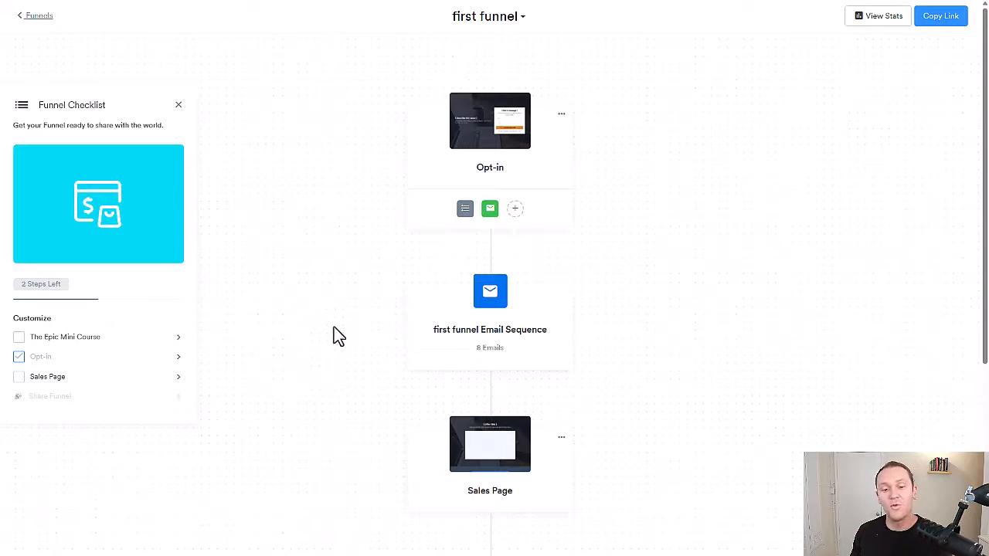
pyautogui.scroll(-3)
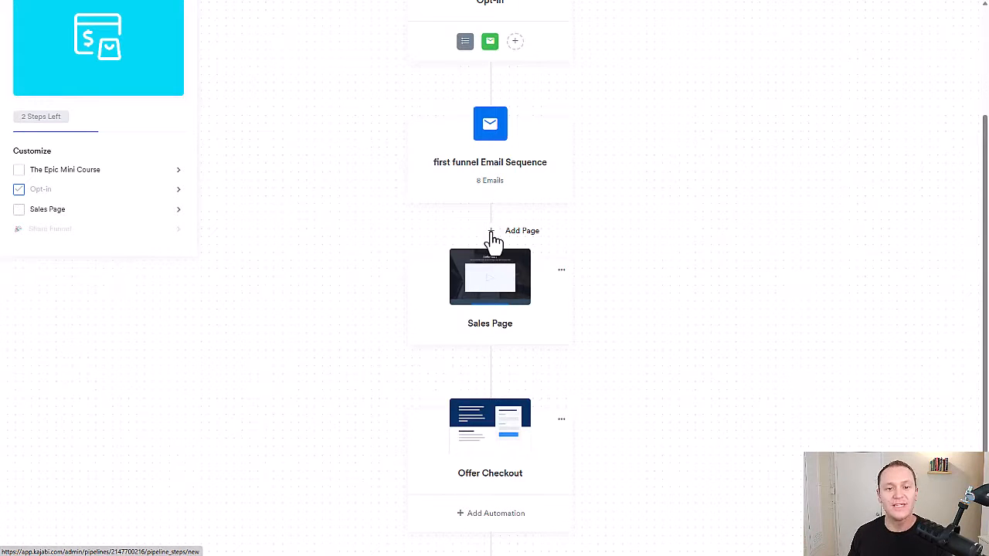
pyautogui.click(491, 230)
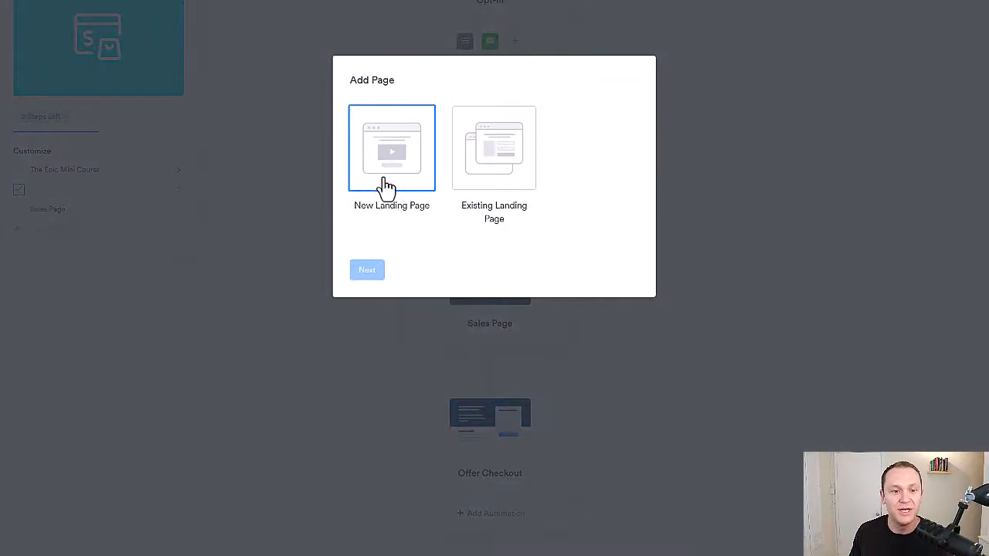
pyautogui.click(495, 148)
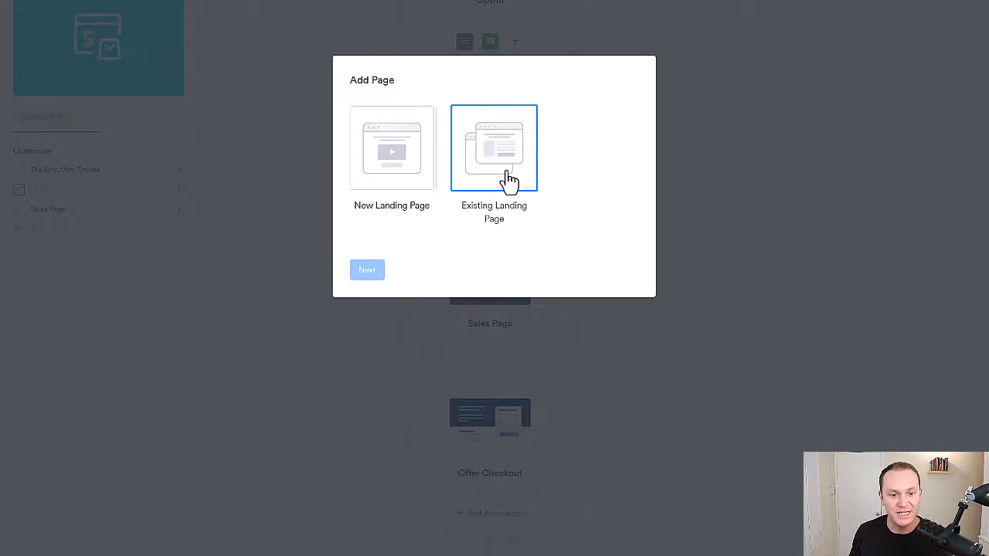
pyautogui.click(393, 148)
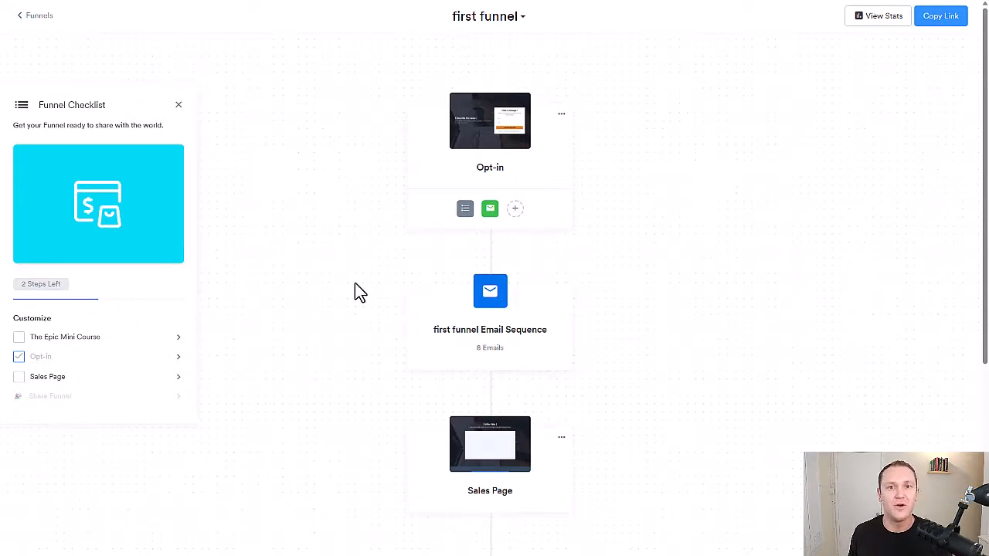
pyautogui.moveTo(949, 42)
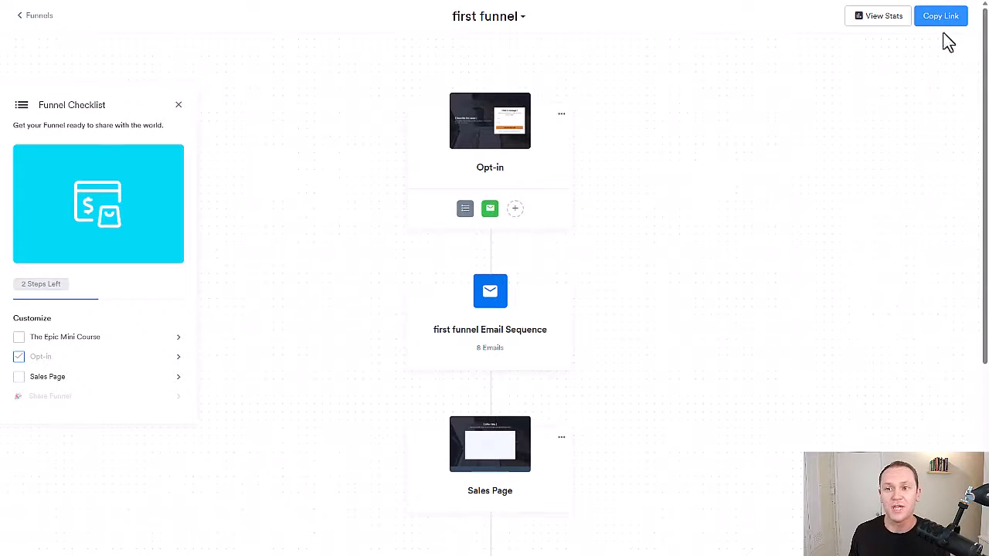
# Copy the first funnel's shareable link from the funnel overview.
pyautogui.click(939, 15)
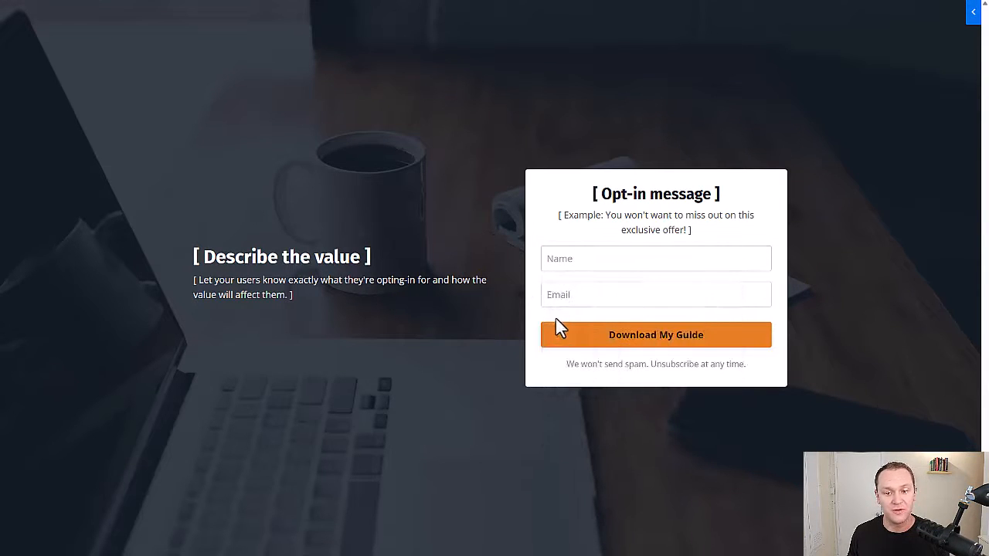
pyautogui.moveTo(417, 228)
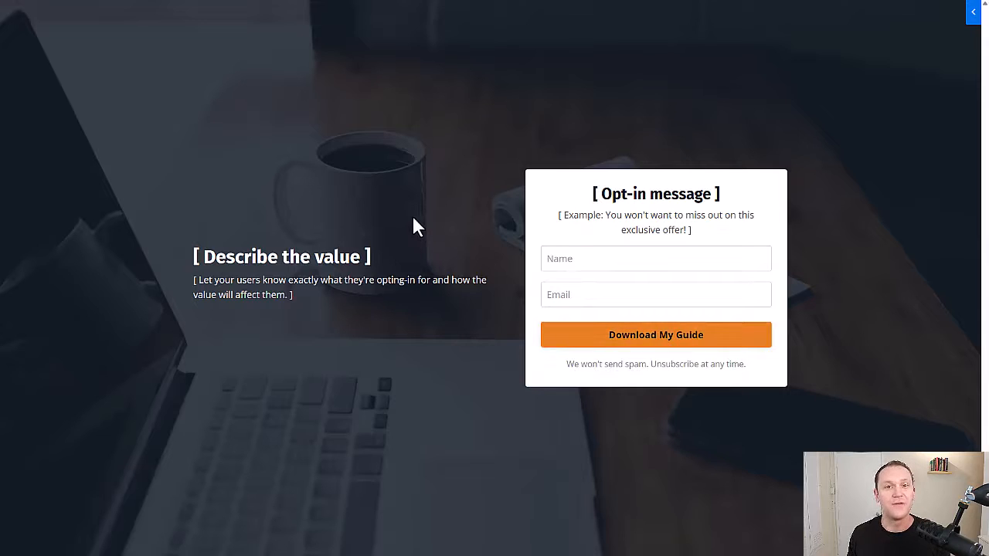